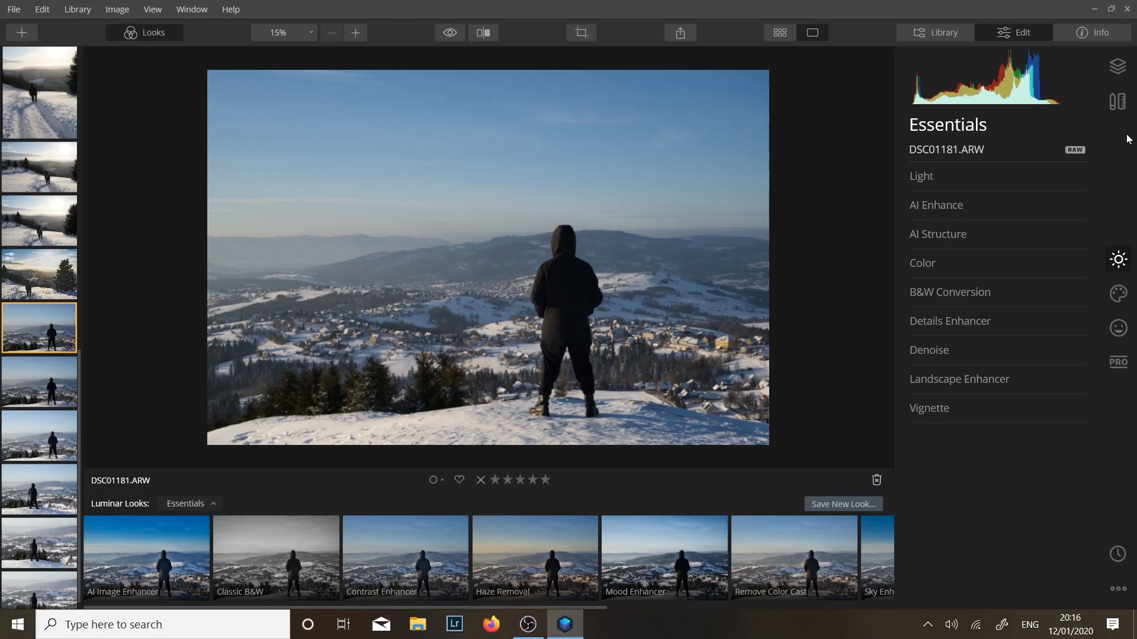
Step: Erase the dust spots in the sky with the Canvas Erase tool and finish the retouch
left_click(1117, 100)
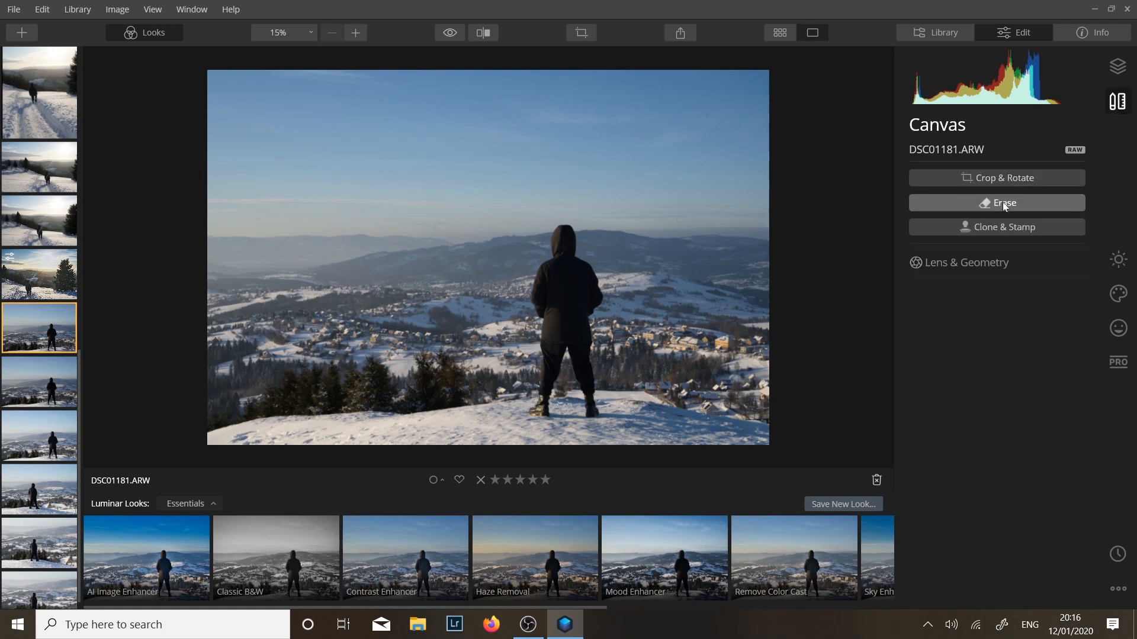
left_click(995, 202)
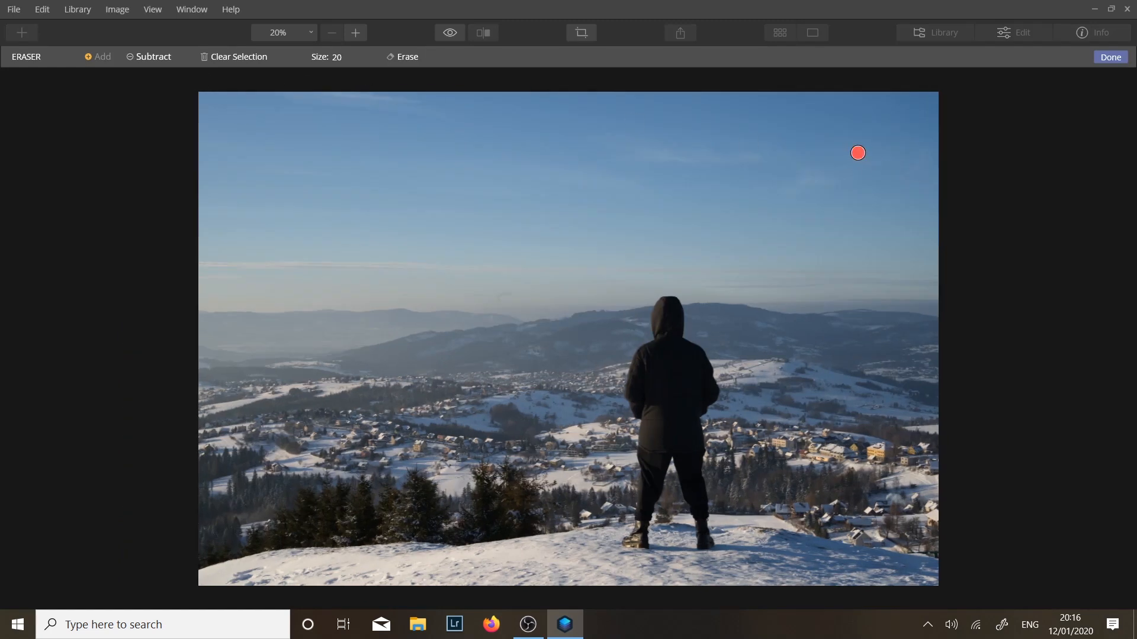
left_click(505, 298)
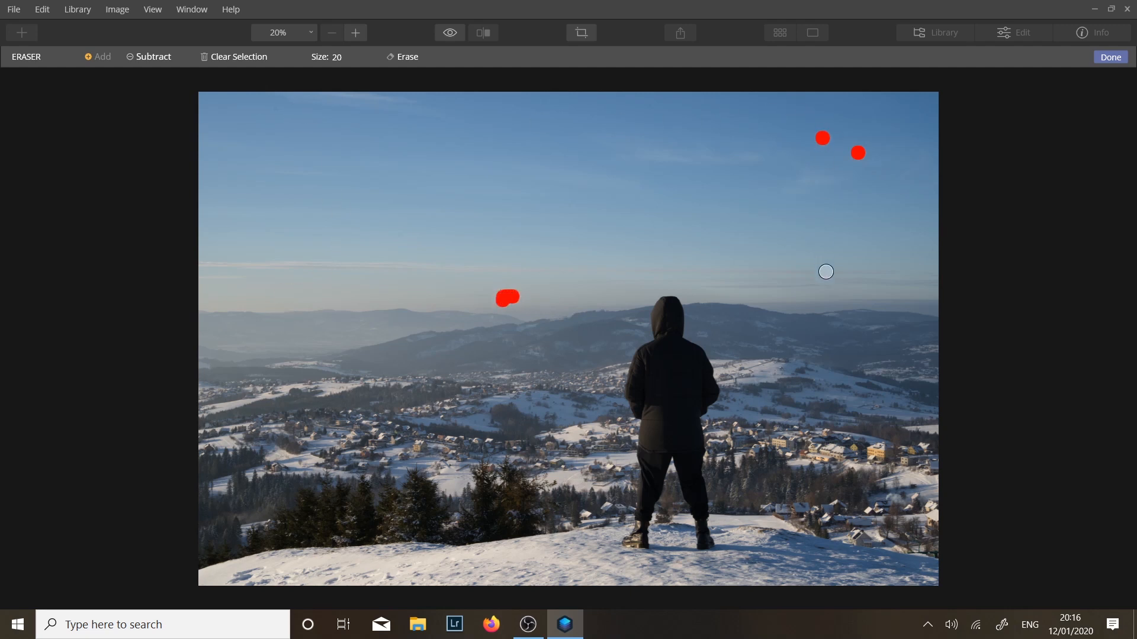
mouse_move(458, 165)
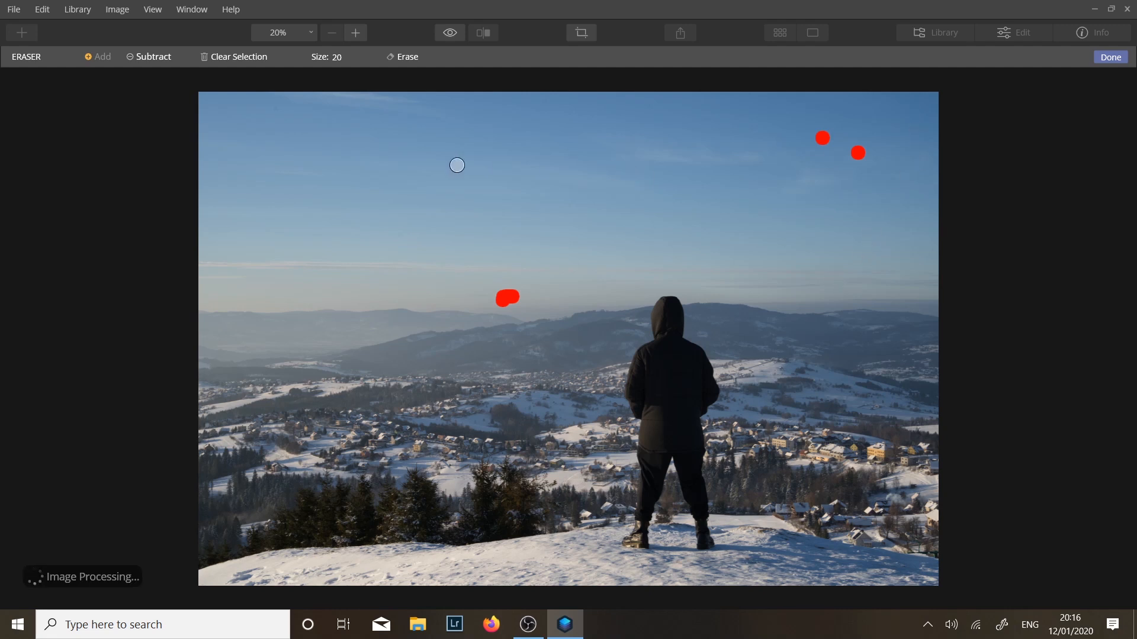
left_click(1108, 57)
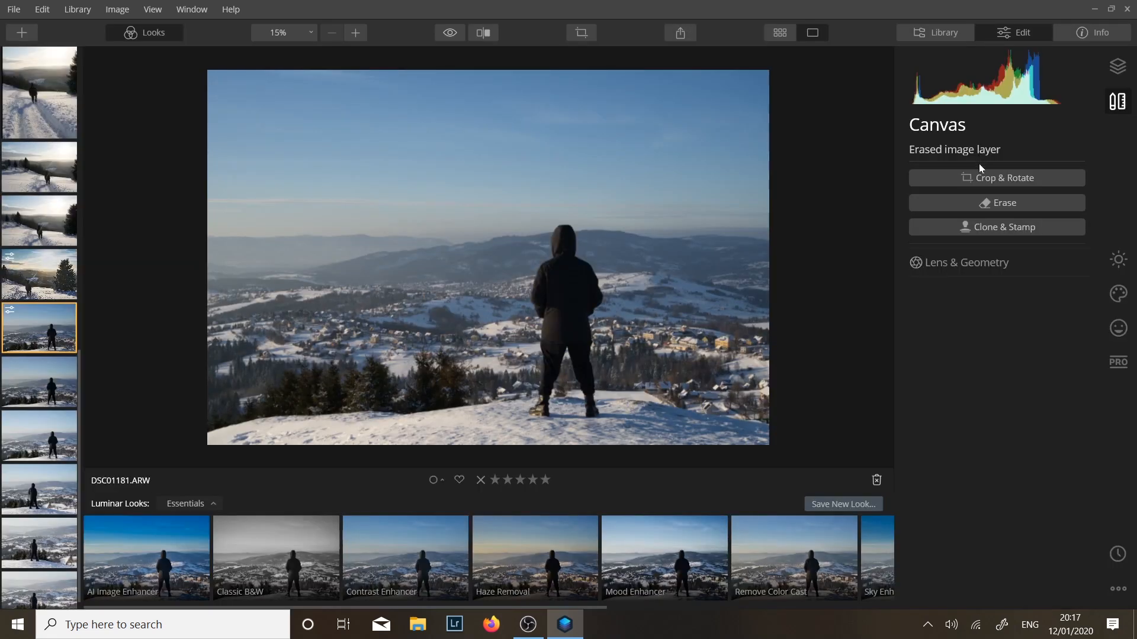
Step: In Essentials Light, set Exposure 0.86, Highlights -50 and Shadows 65
left_click(1117, 259)
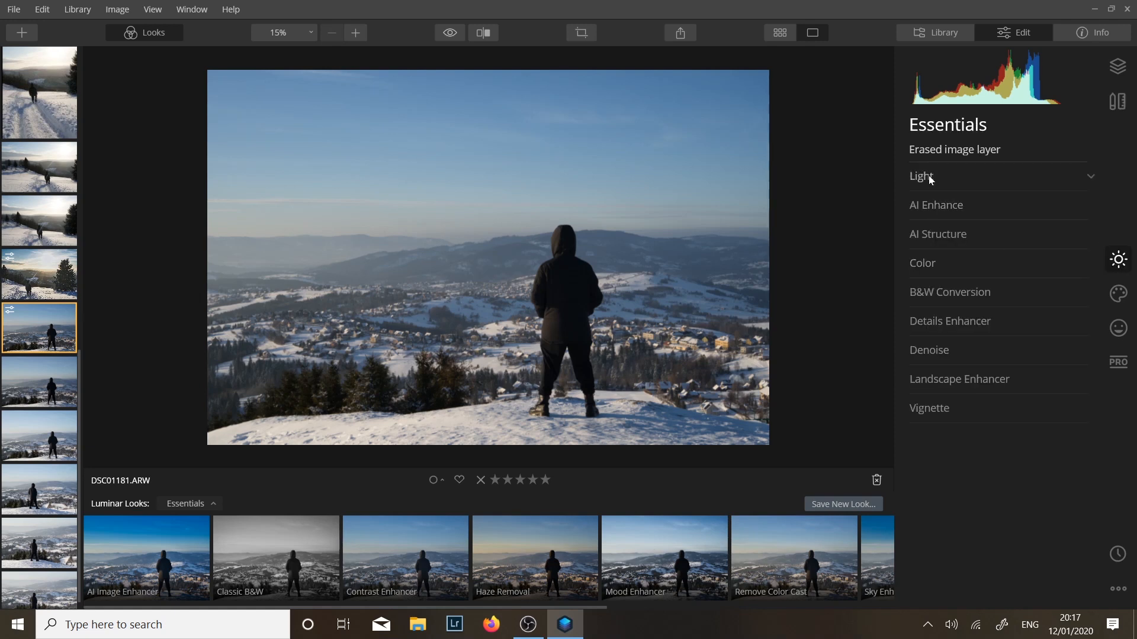
left_click(922, 176)
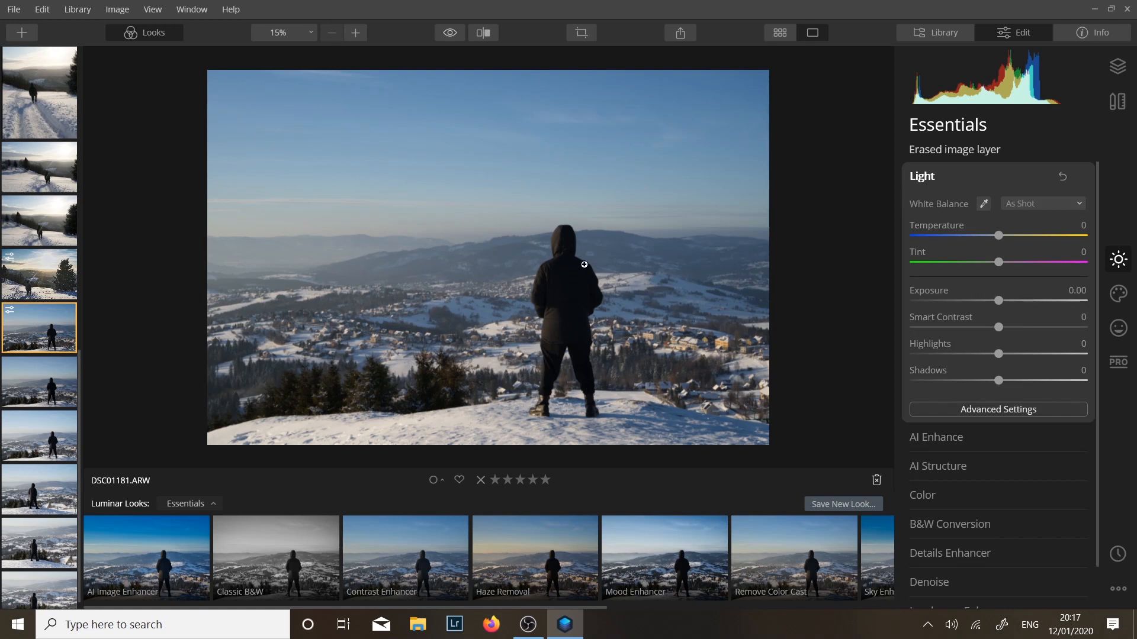
left_click_drag(998, 301, 1009, 300)
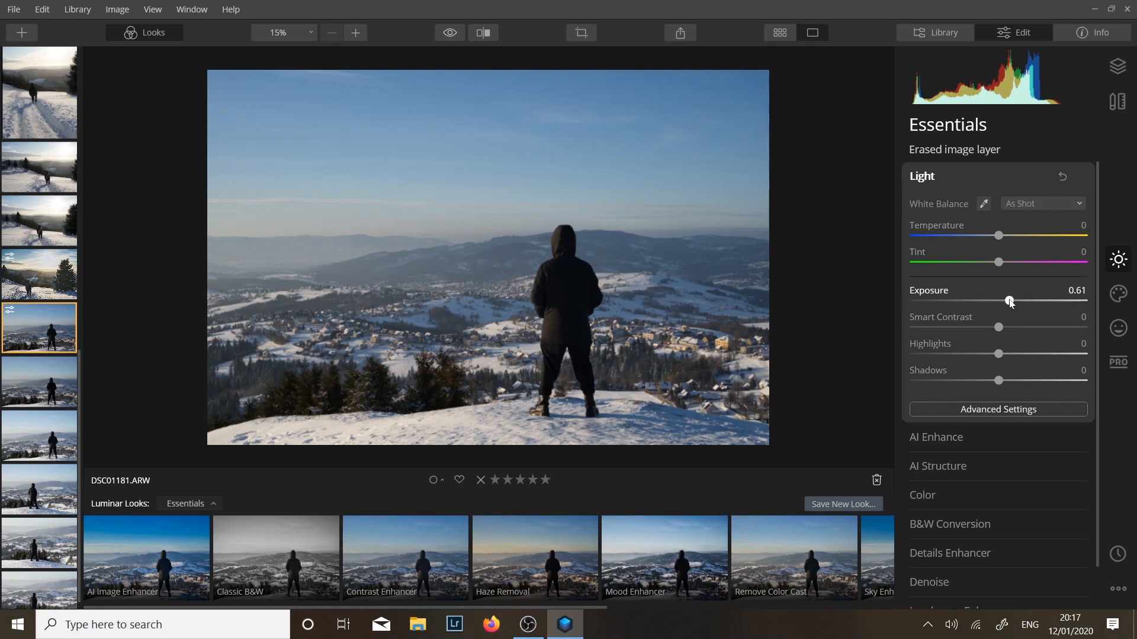
left_click_drag(1008, 302, 1013, 302)
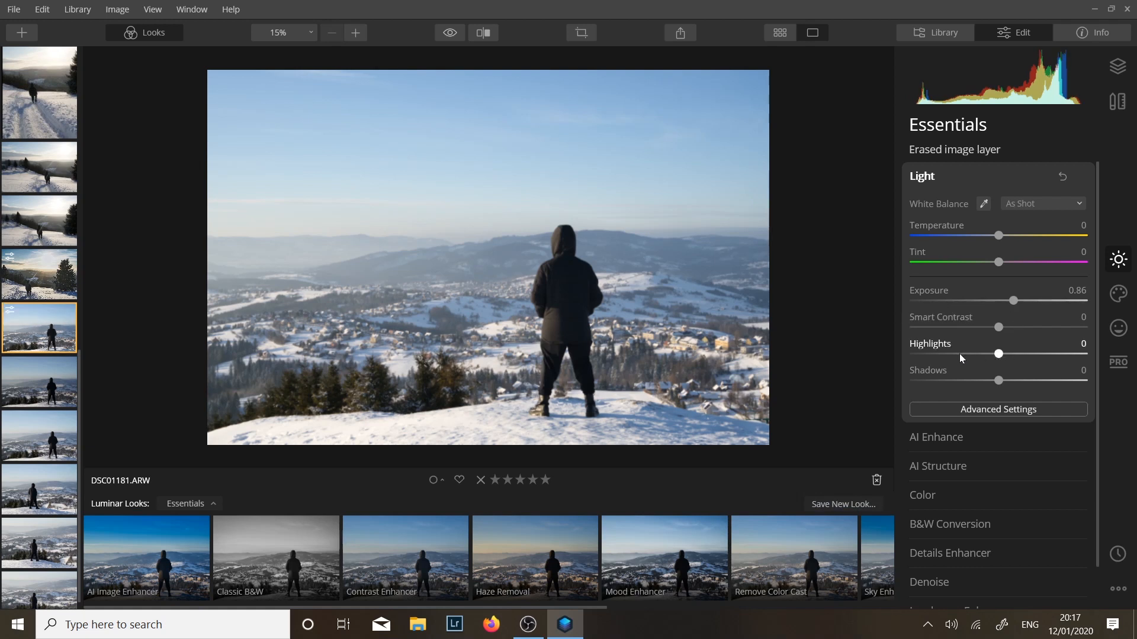
left_click_drag(997, 354, 957, 354)
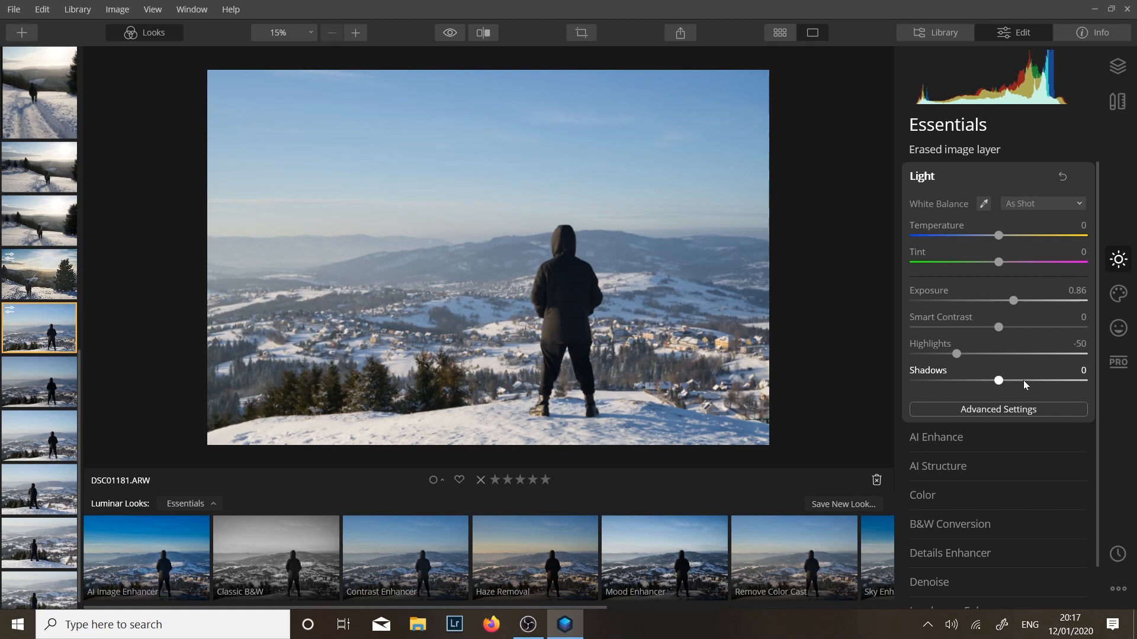
mouse_move(1055, 385)
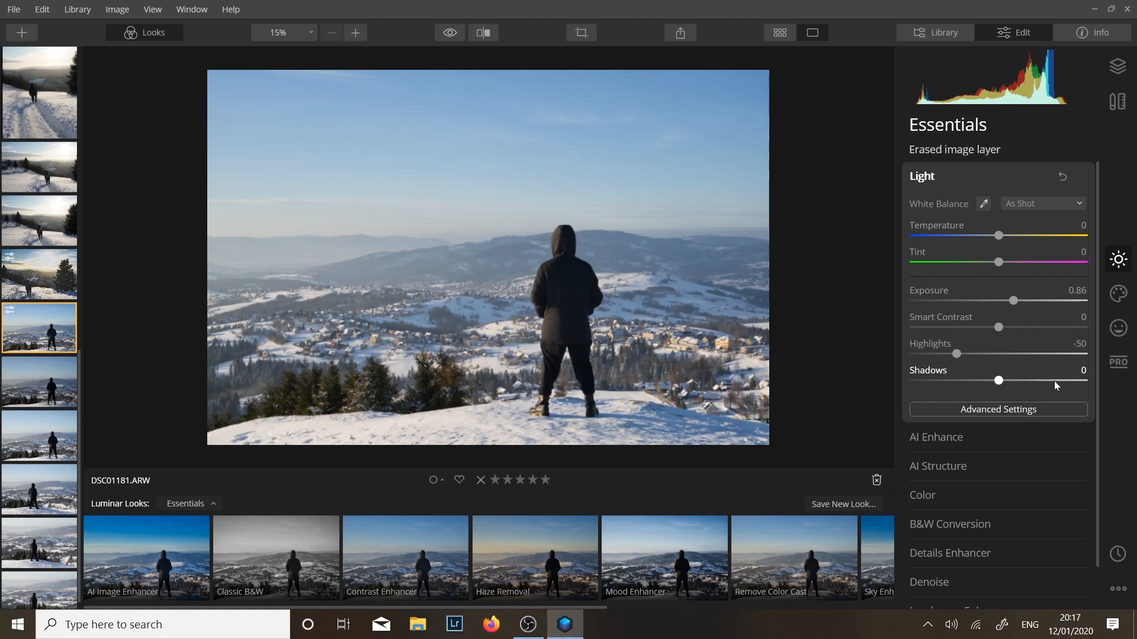
left_click_drag(997, 380, 1055, 380)
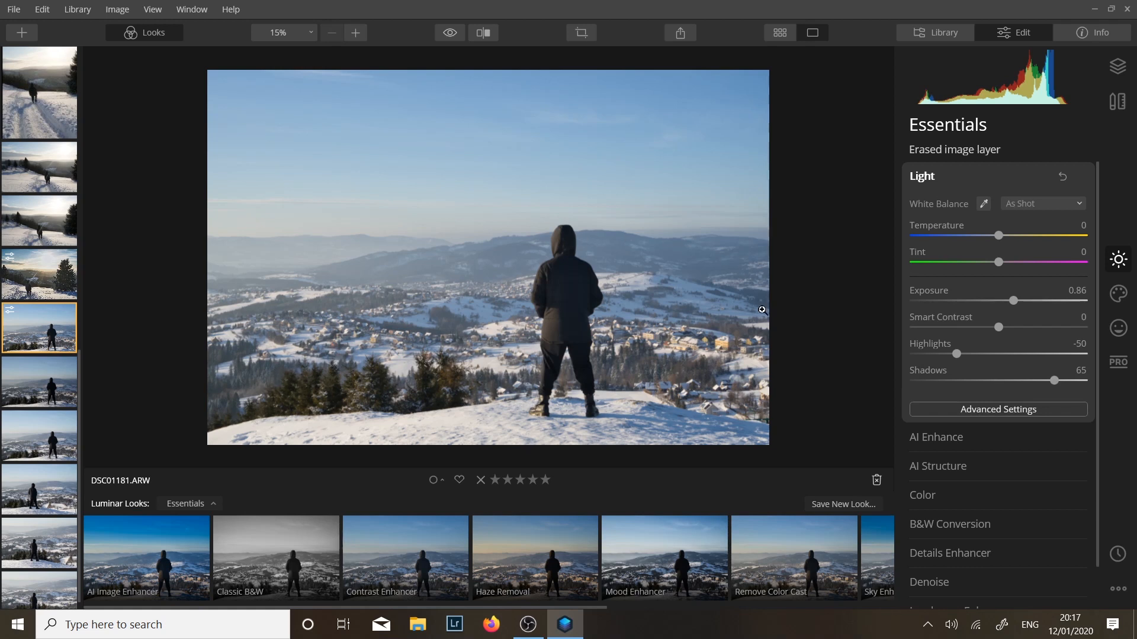
Step: Under Light's Advanced Settings, deepen Blacks to -15
left_click(997, 409)
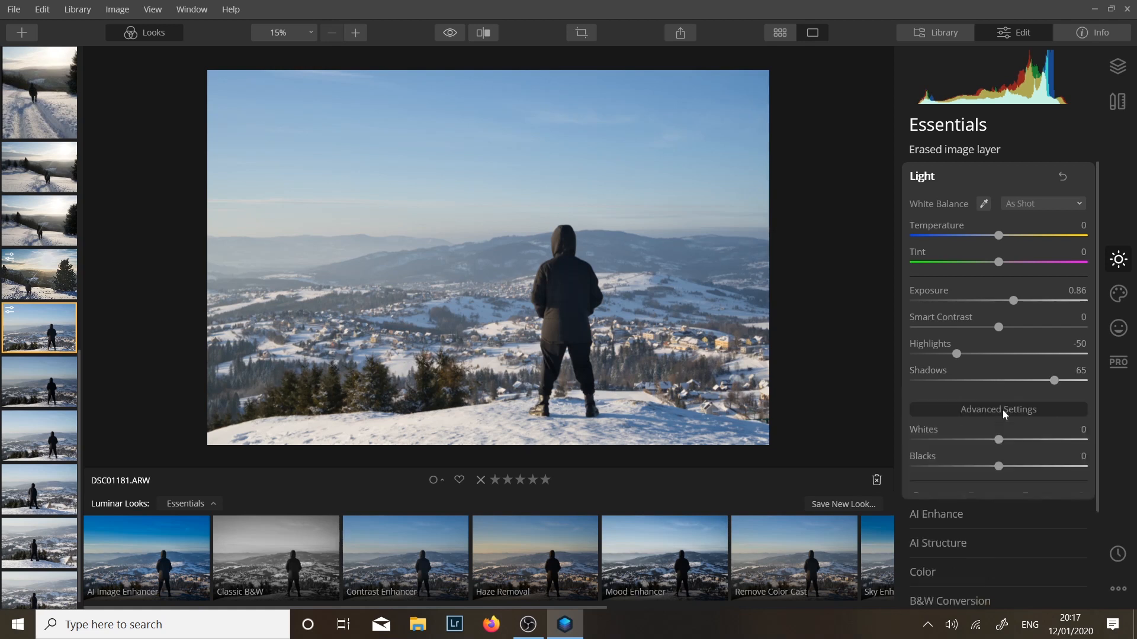
left_click_drag(998, 467, 984, 361)
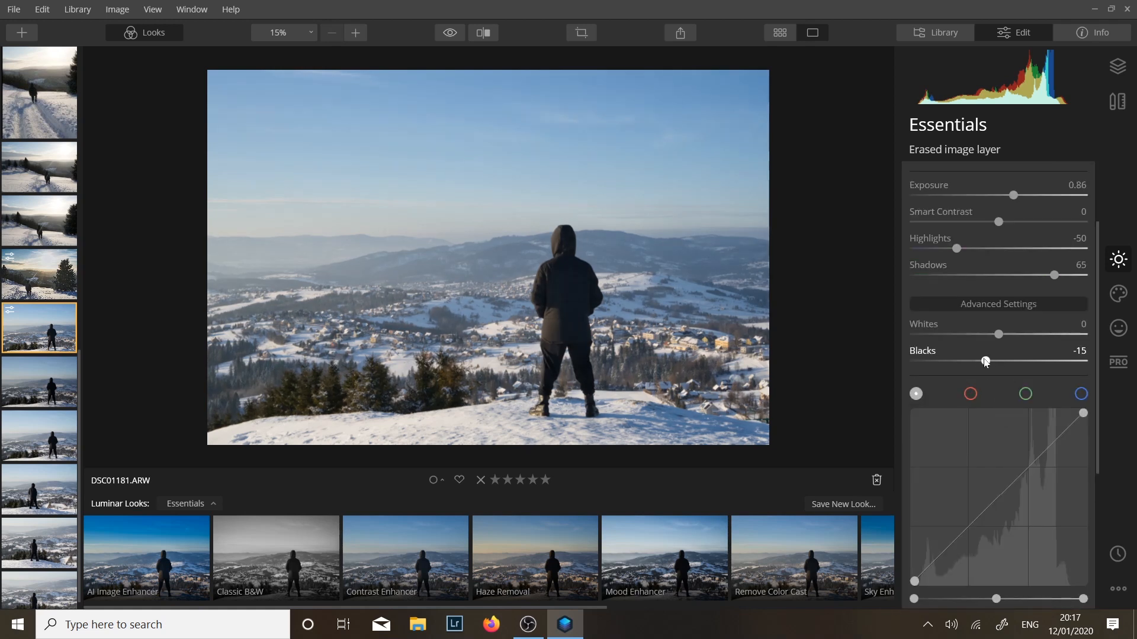
left_click_drag(985, 361, 982, 361)
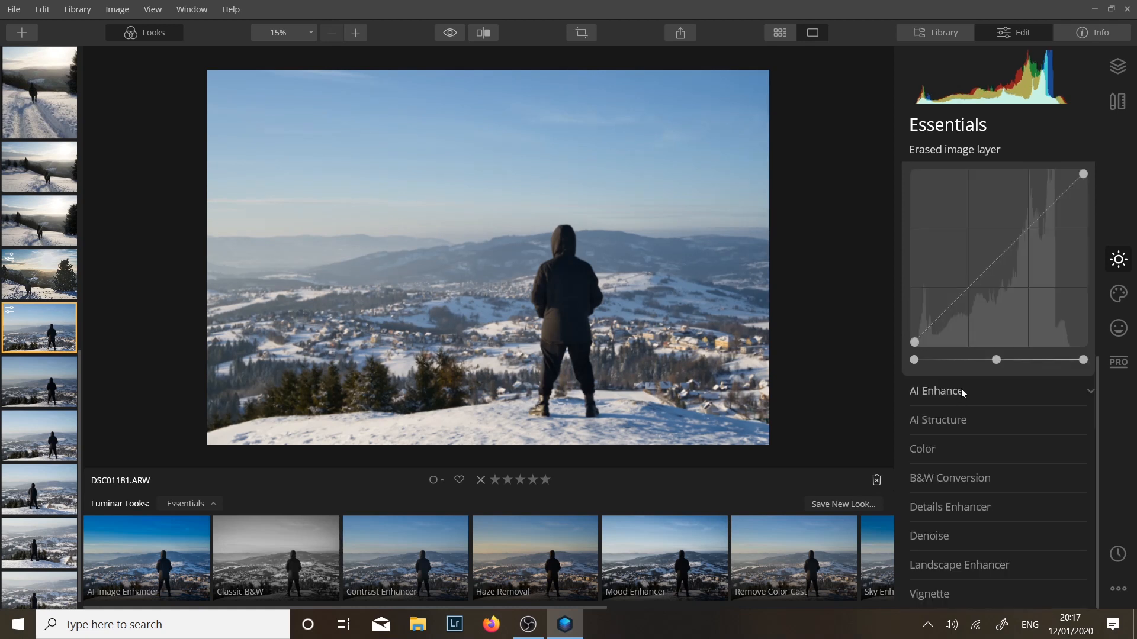
Step: Set AI Accent to 45 and AI Sky Enhancer to 24 in AI Enhance
left_click(935, 391)
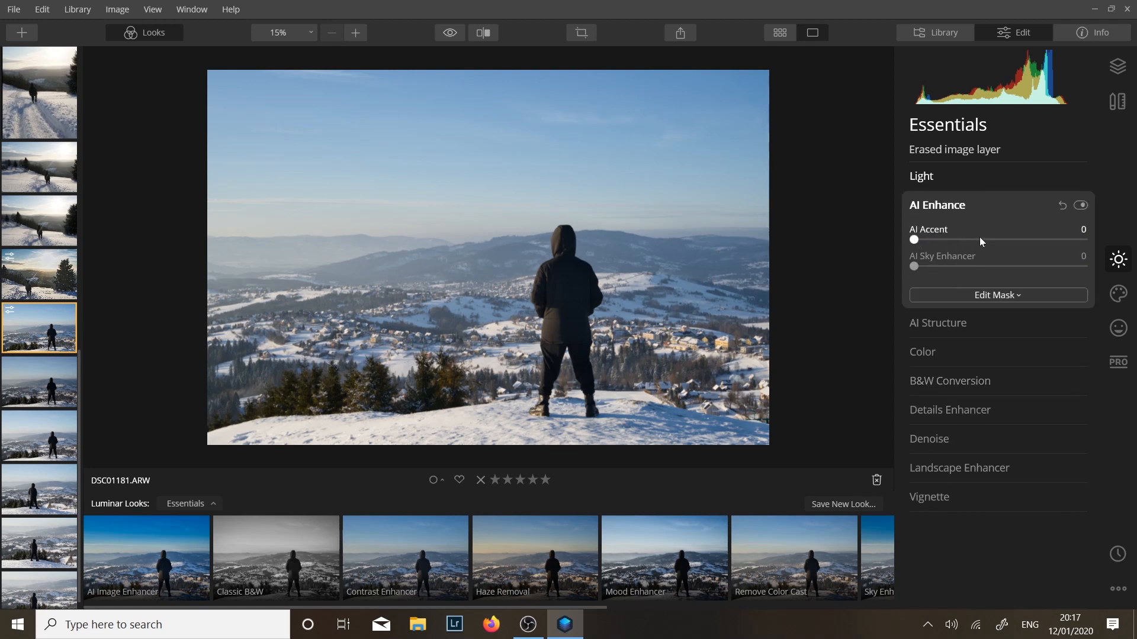
left_click_drag(914, 241, 990, 240)
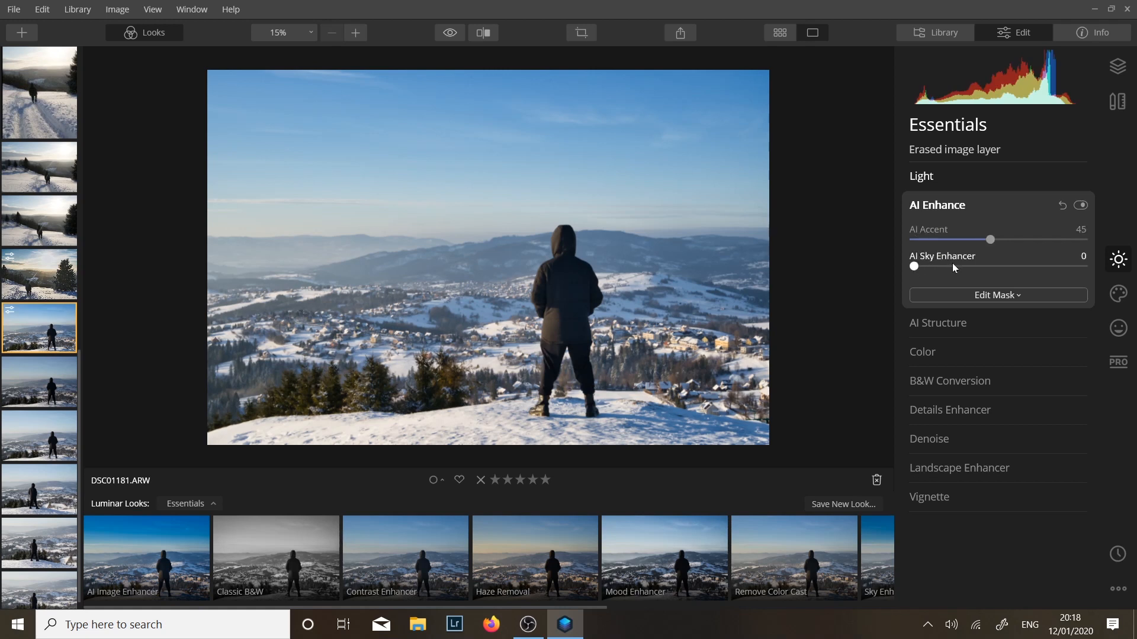
left_click_drag(914, 266, 949, 266)
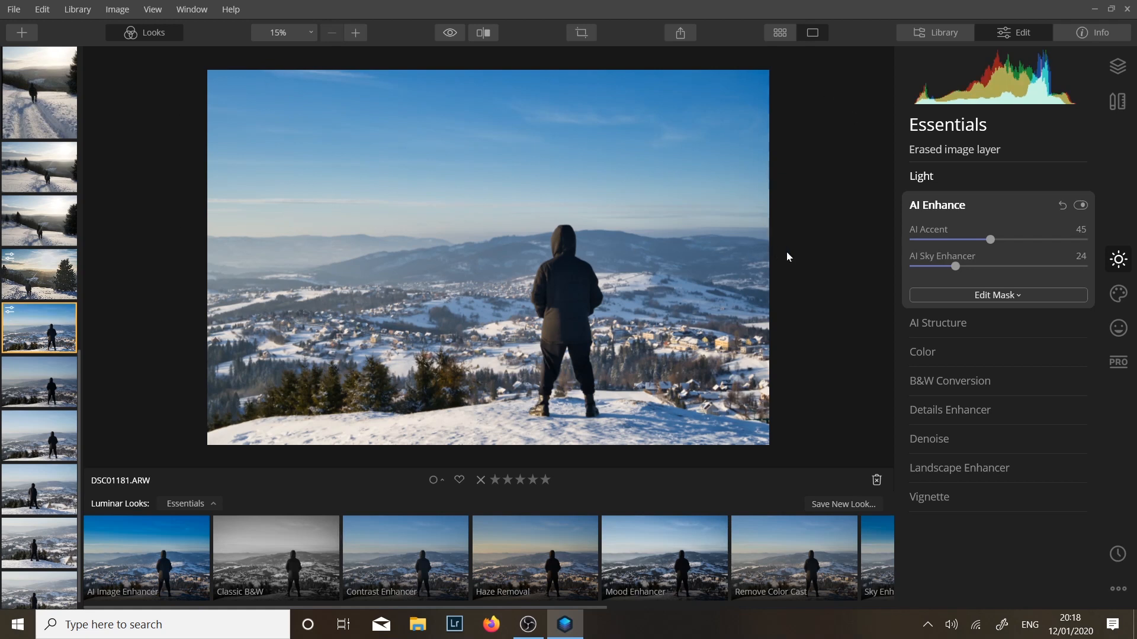
left_click(937, 205)
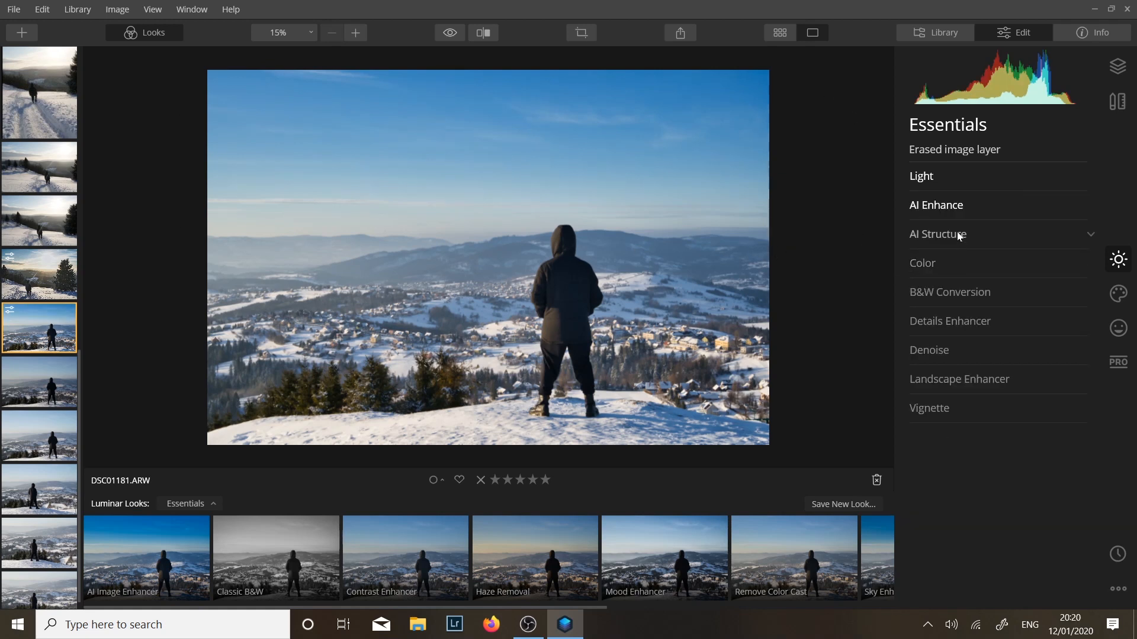
Step: Raise the AI Structure Amount to about 20
left_click(938, 234)
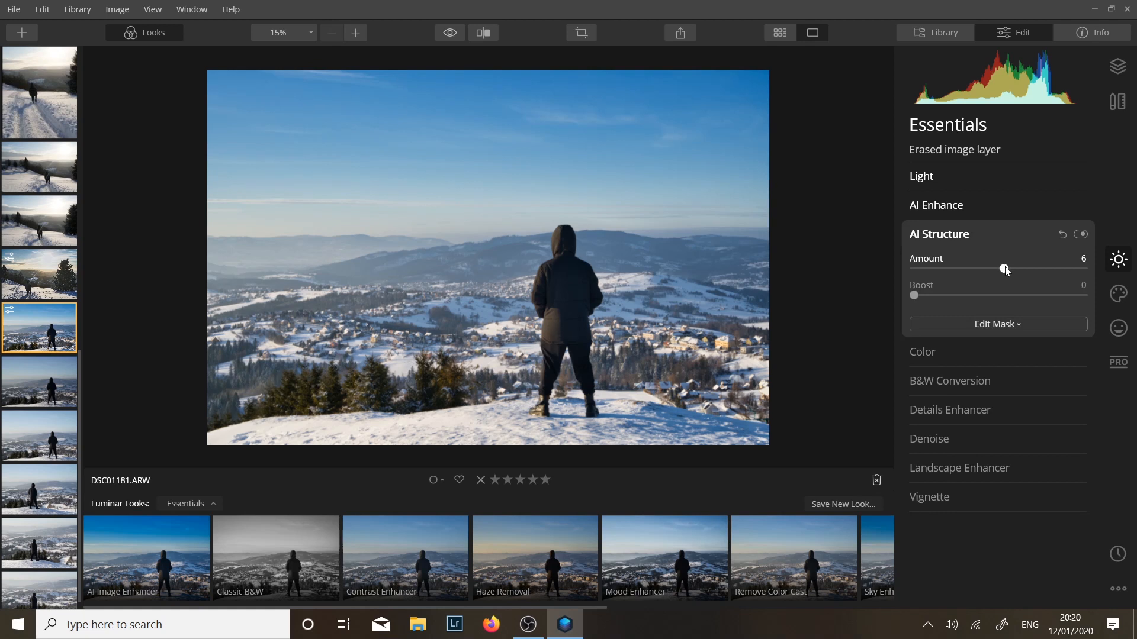
left_click_drag(1006, 268, 1015, 268)
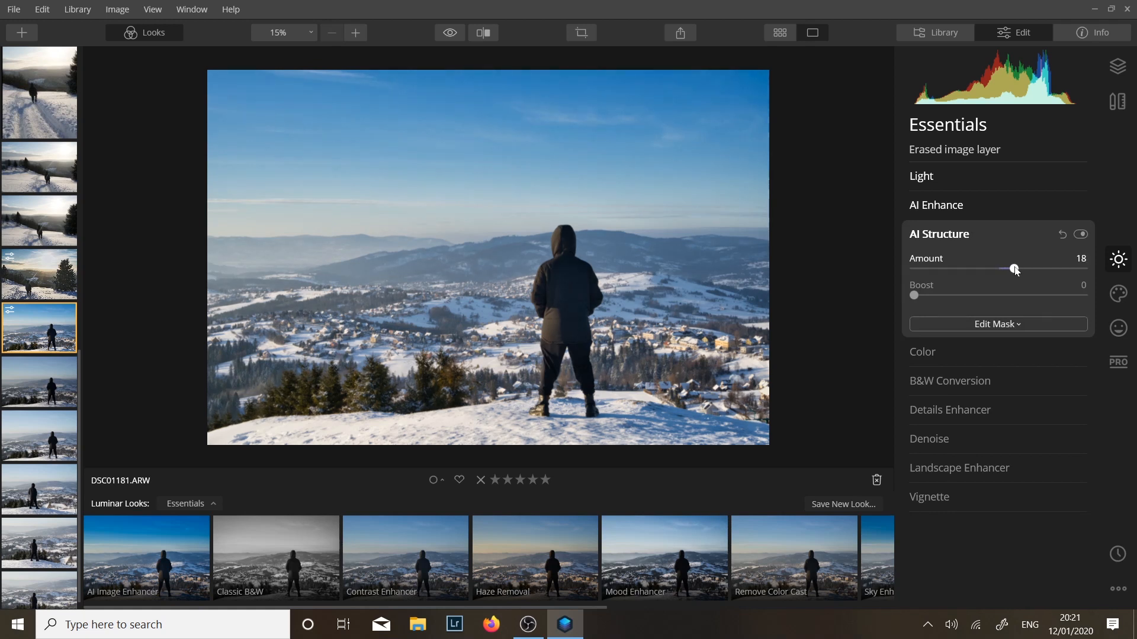
left_click_drag(1014, 269, 1016, 269)
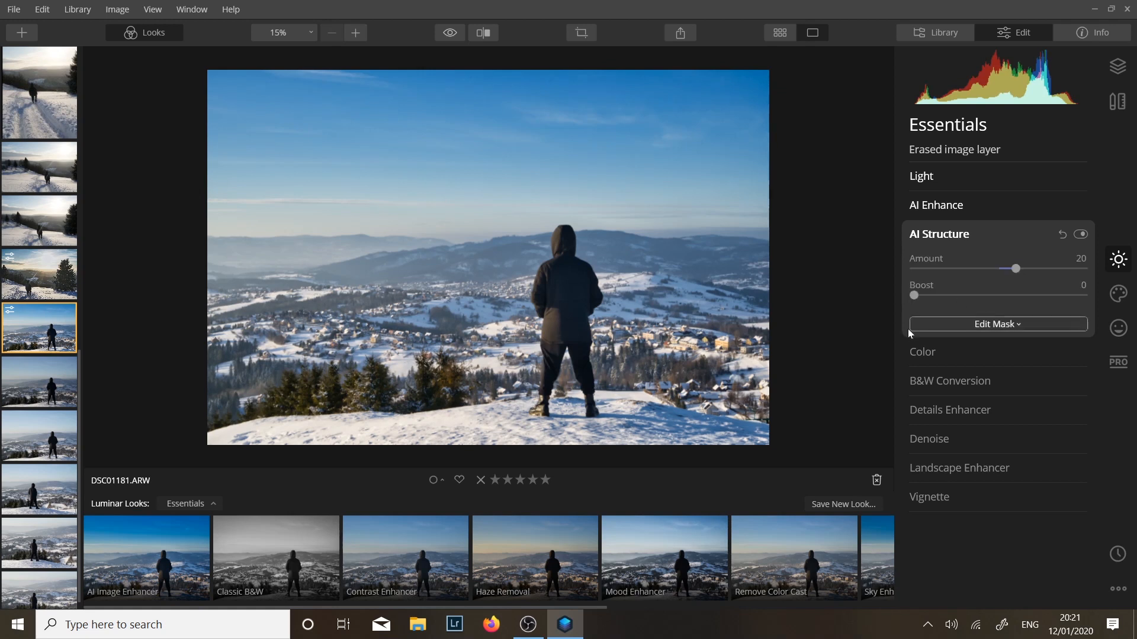
mouse_move(637, 360)
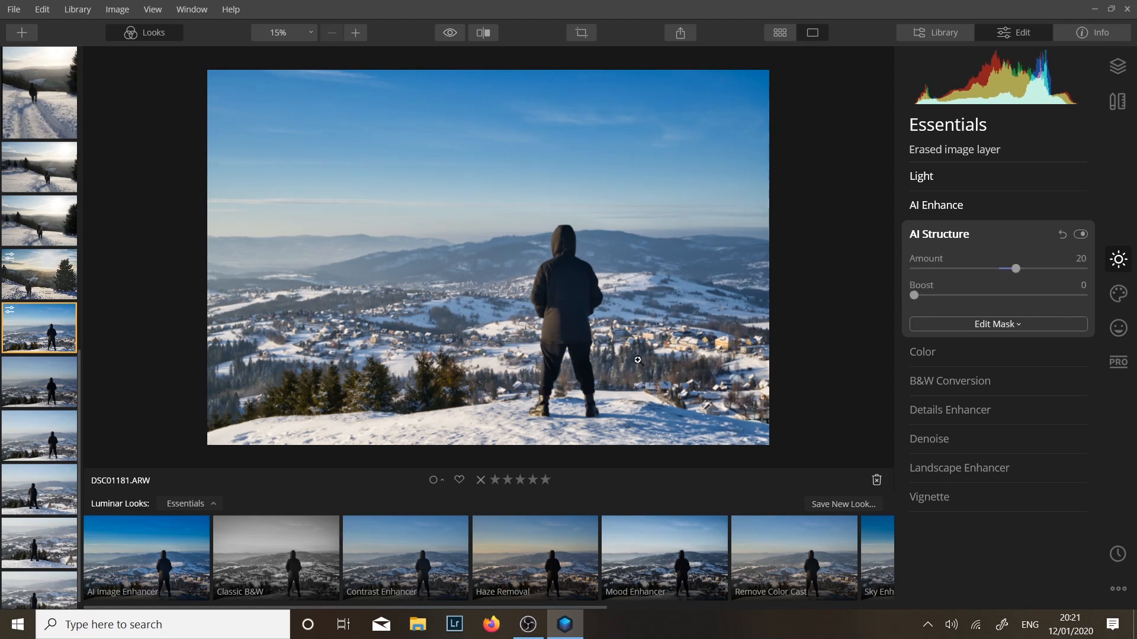
mouse_move(644, 383)
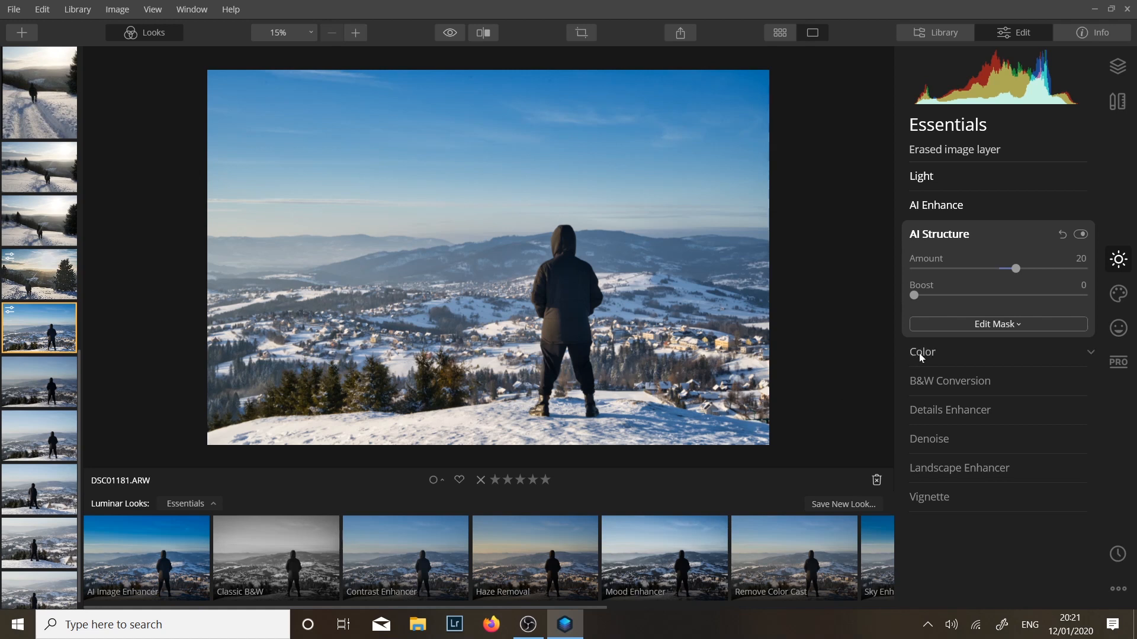
Step: Set Remove Color Cast to 33 and Details Enhancer Small Details to 25
left_click(922, 351)
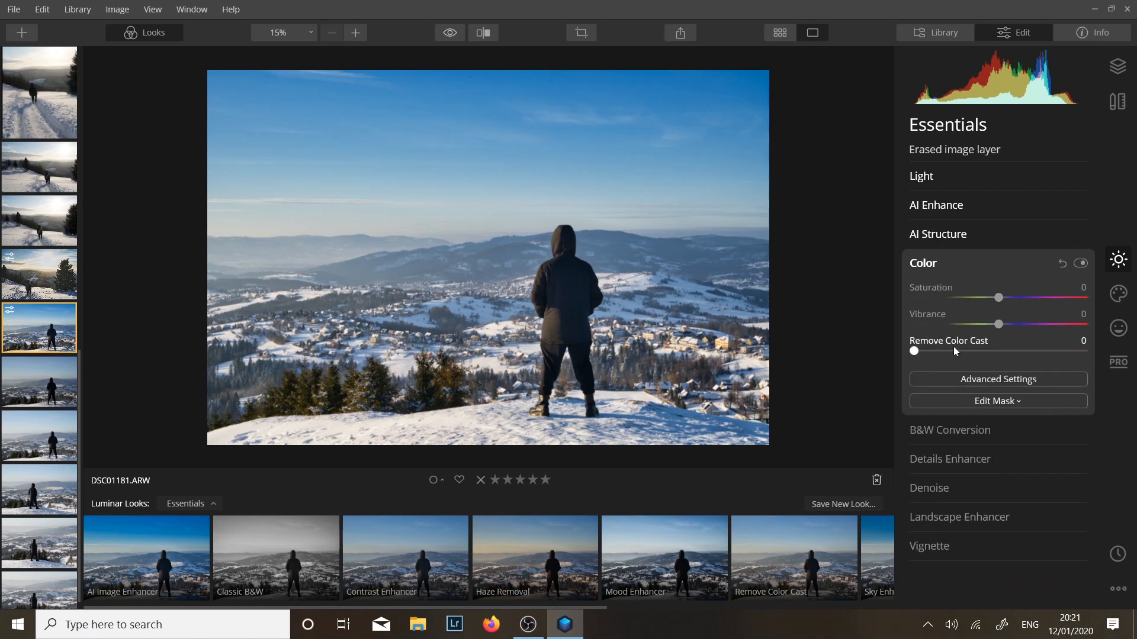
left_click_drag(914, 350, 971, 350)
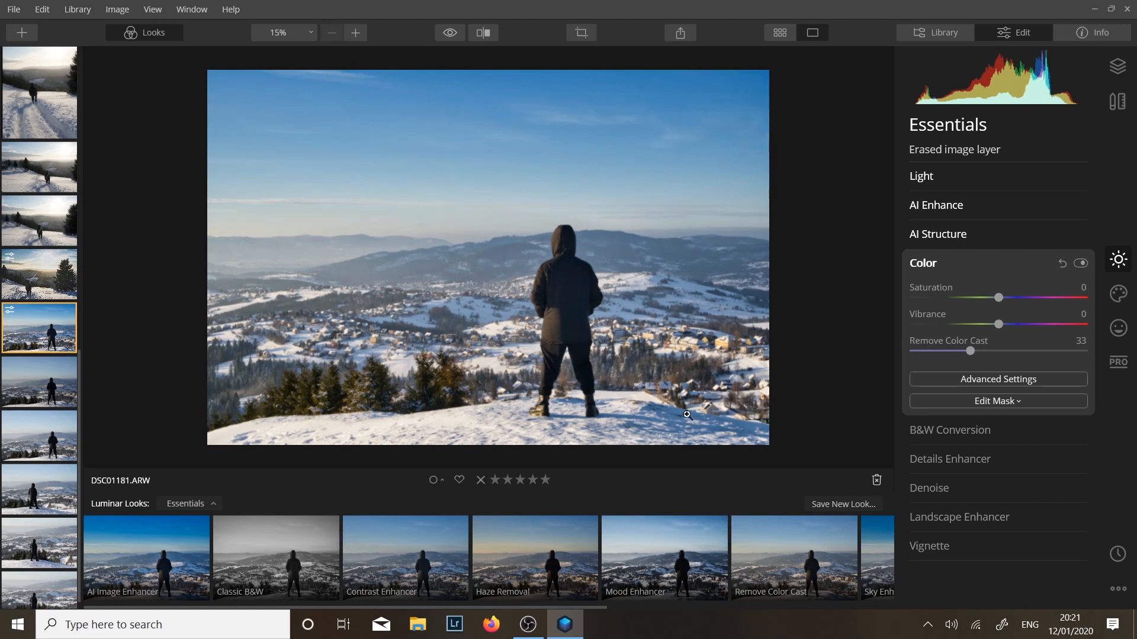
mouse_move(208, 353)
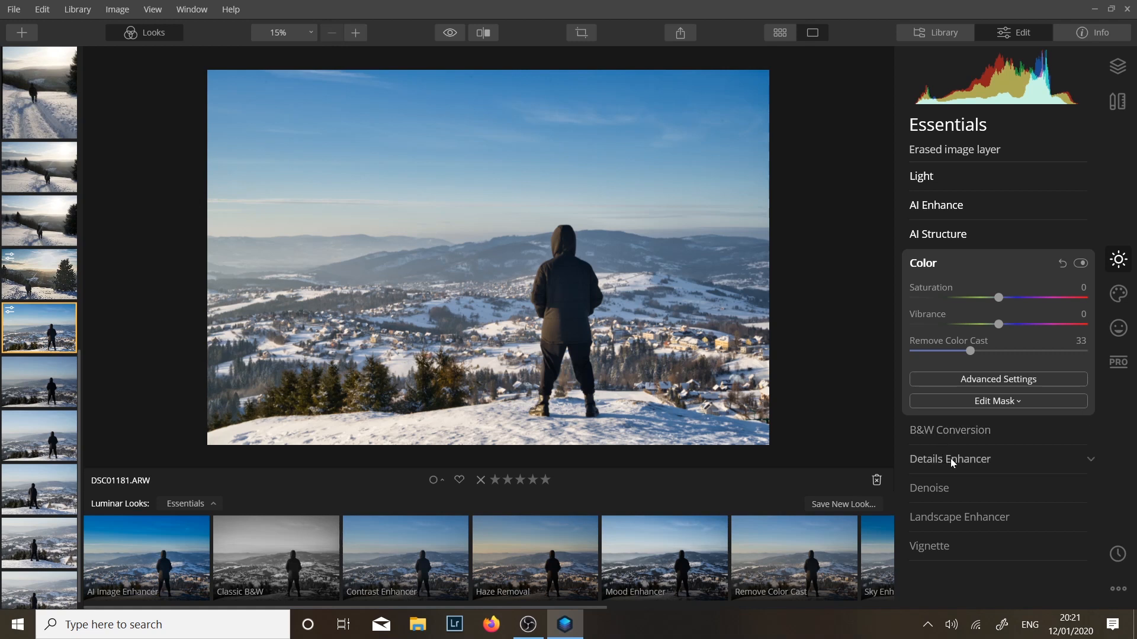
left_click(949, 460)
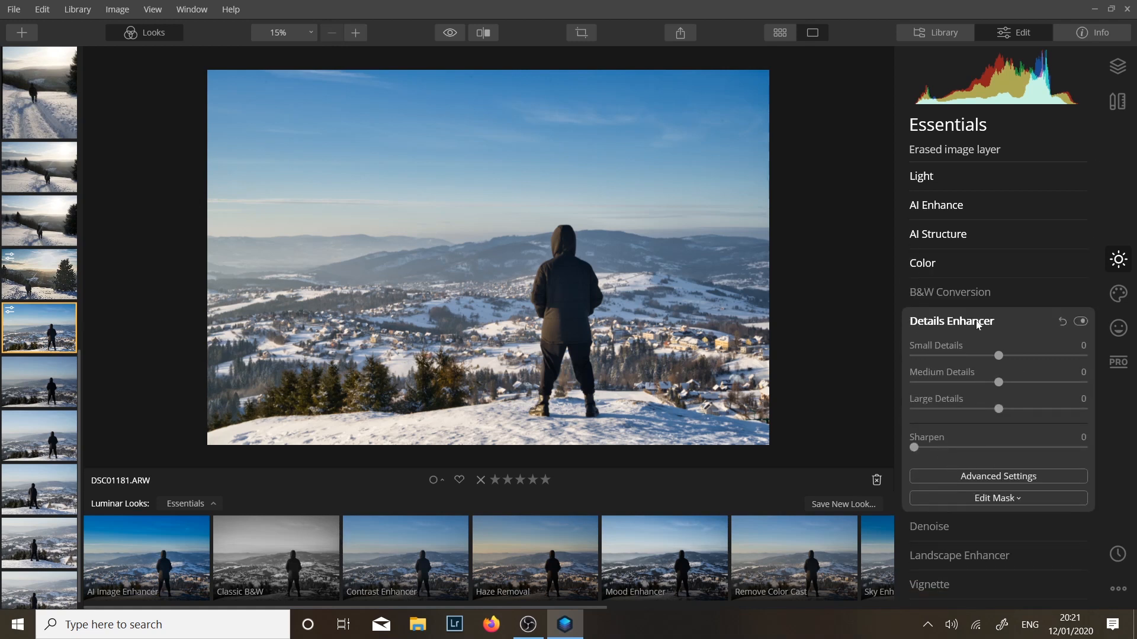
left_click_drag(999, 355, 1018, 356)
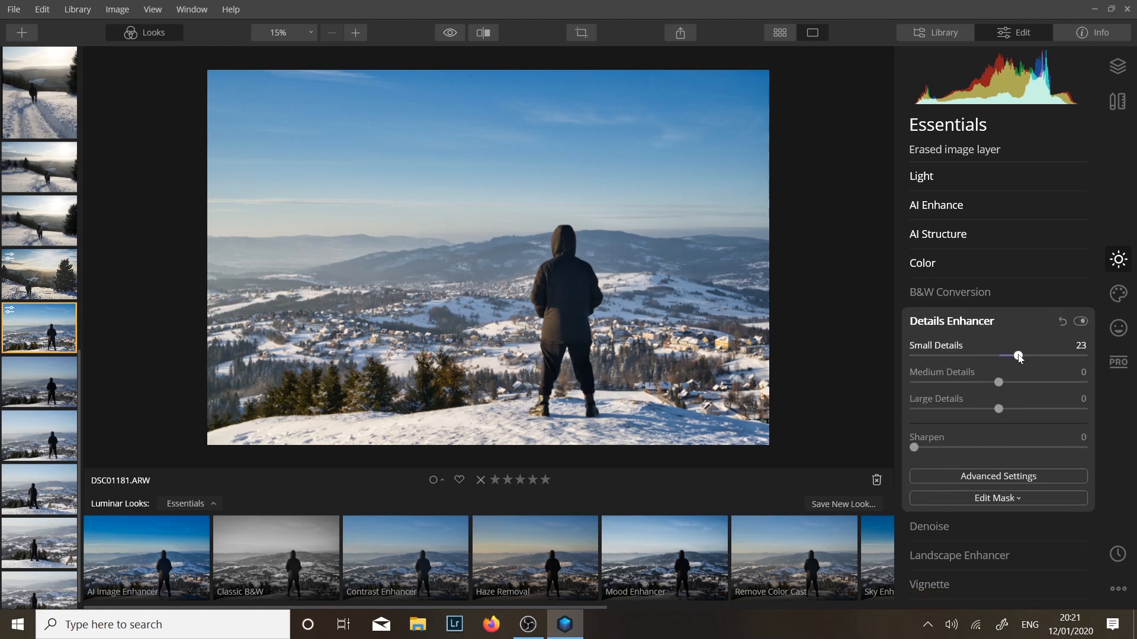
left_click_drag(1018, 356, 1018, 356)
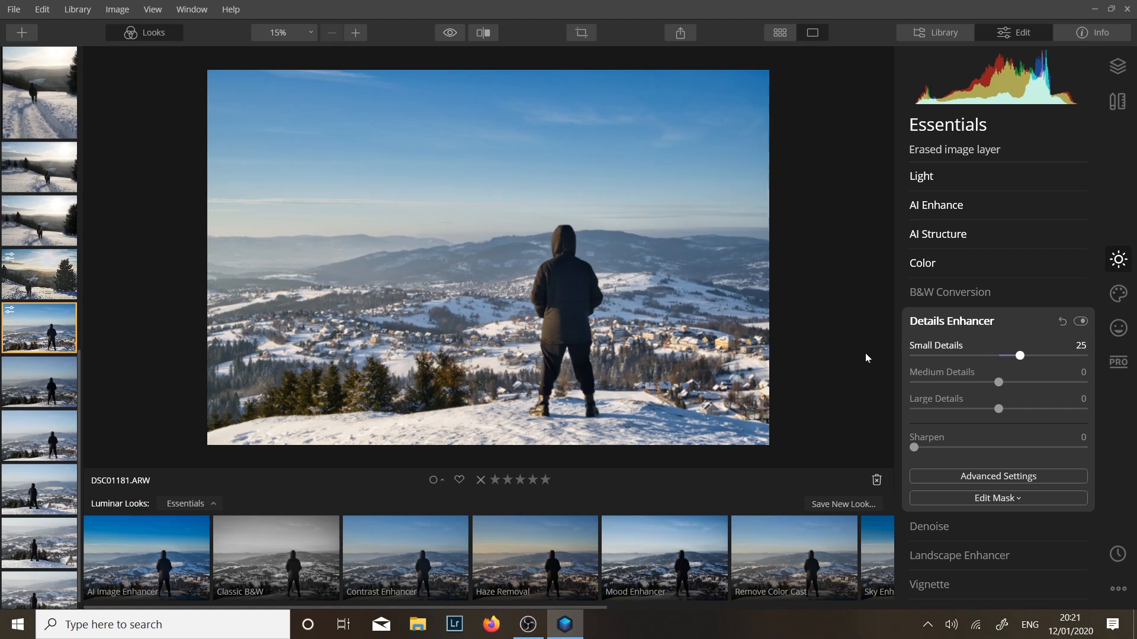
mouse_move(479, 332)
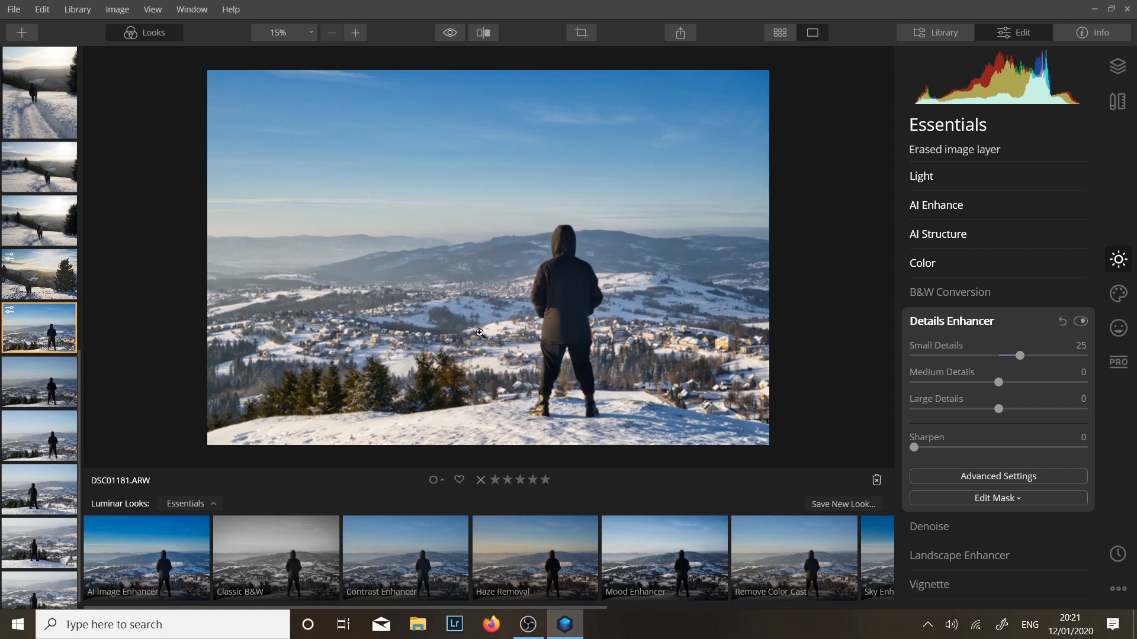
mouse_move(350, 332)
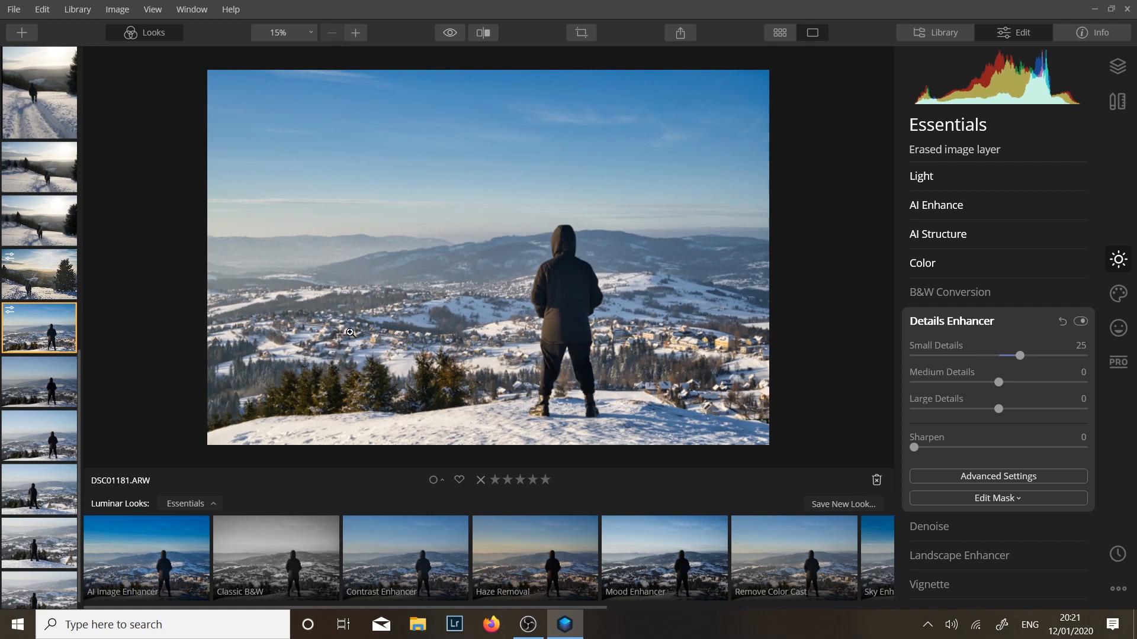
mouse_move(714, 329)
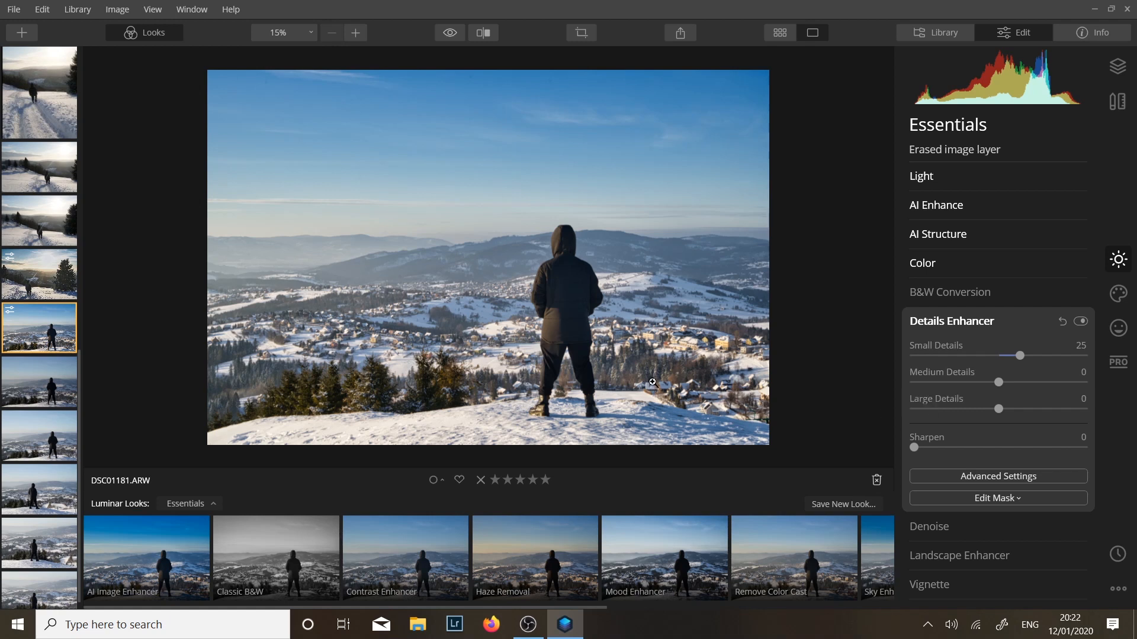
mouse_move(851, 416)
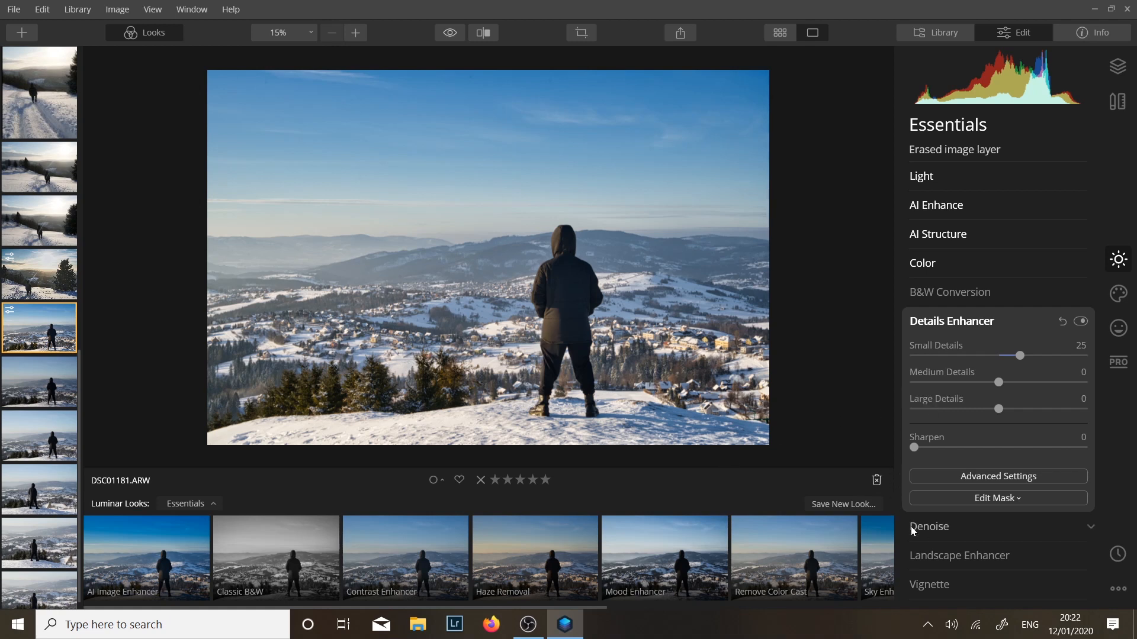
mouse_move(929, 543)
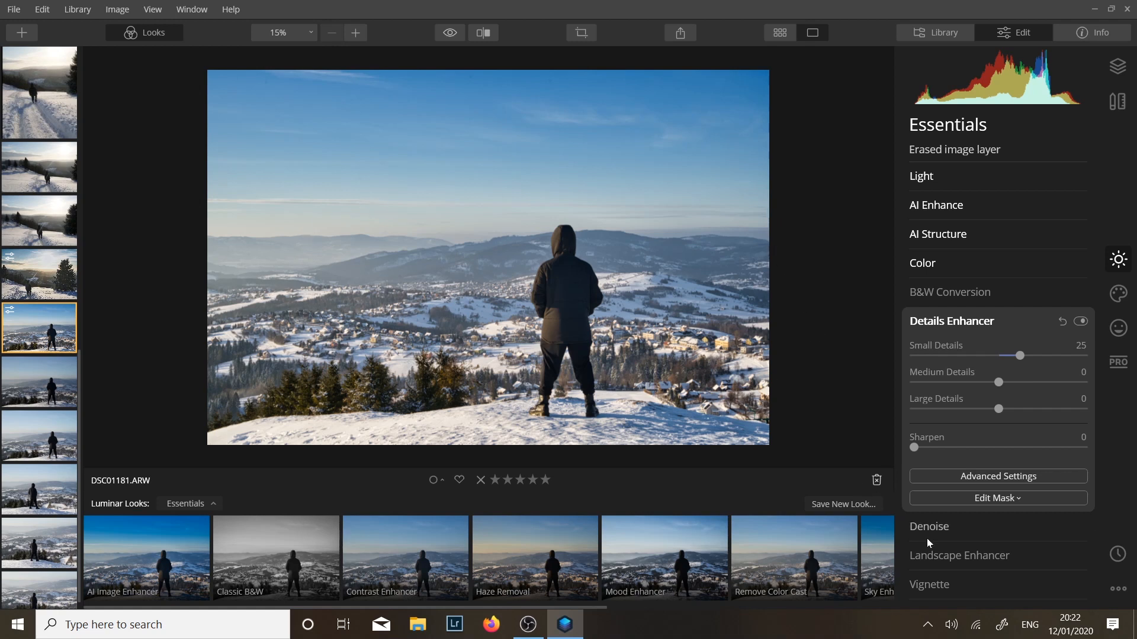
Step: Set Landscape Enhancer Dehaze to 25, then switch to the Professional tools
left_click(958, 555)
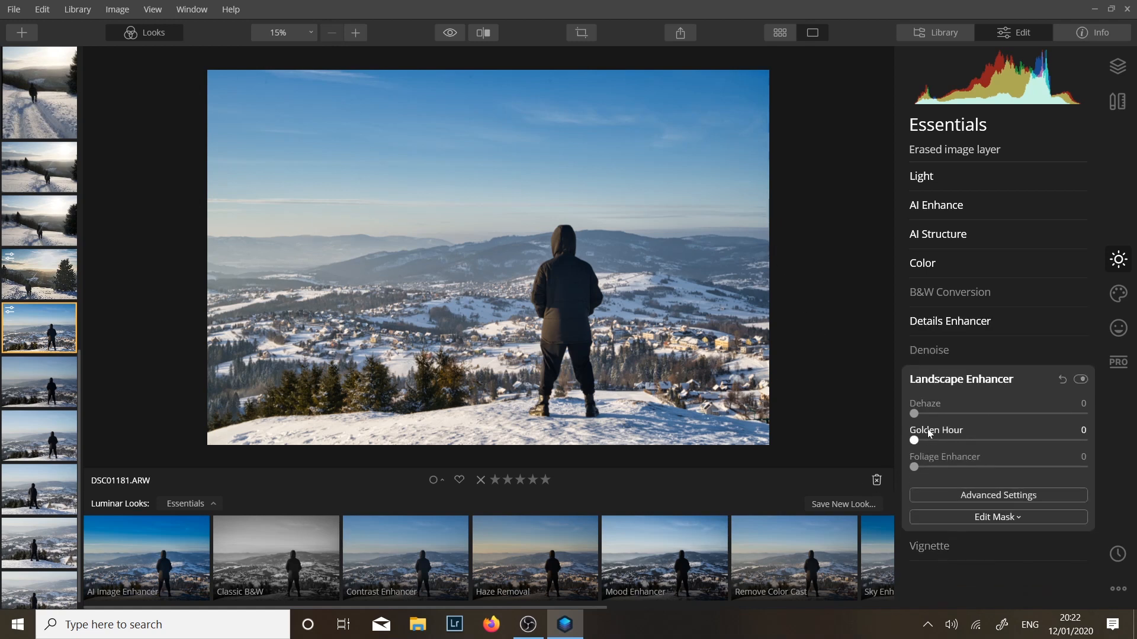
left_click_drag(914, 414, 974, 415)
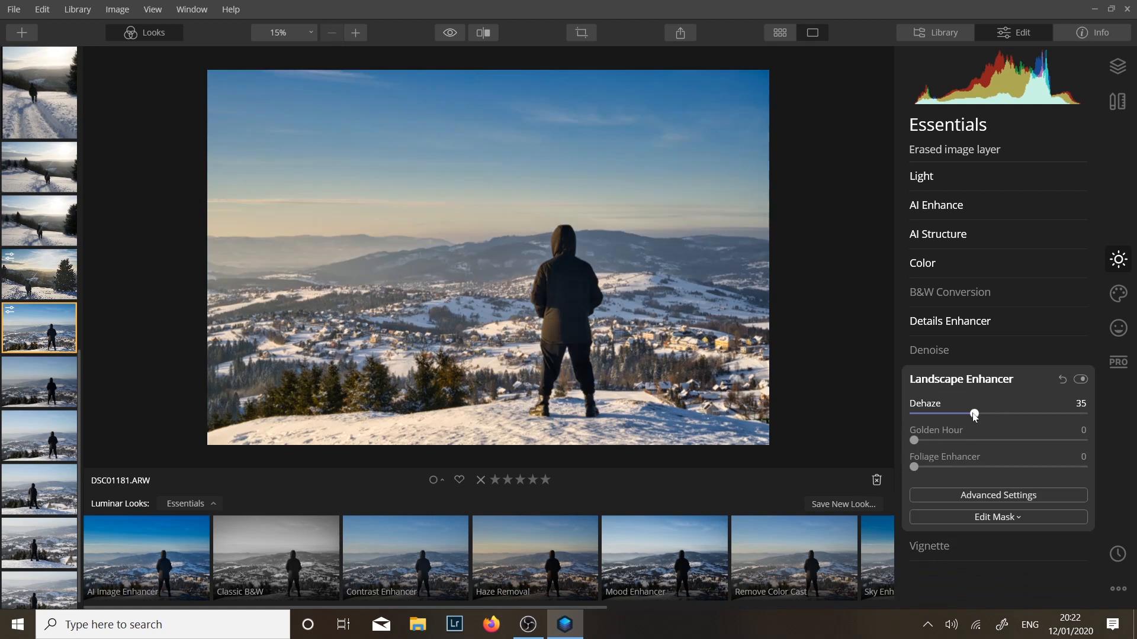
left_click_drag(974, 414, 954, 414)
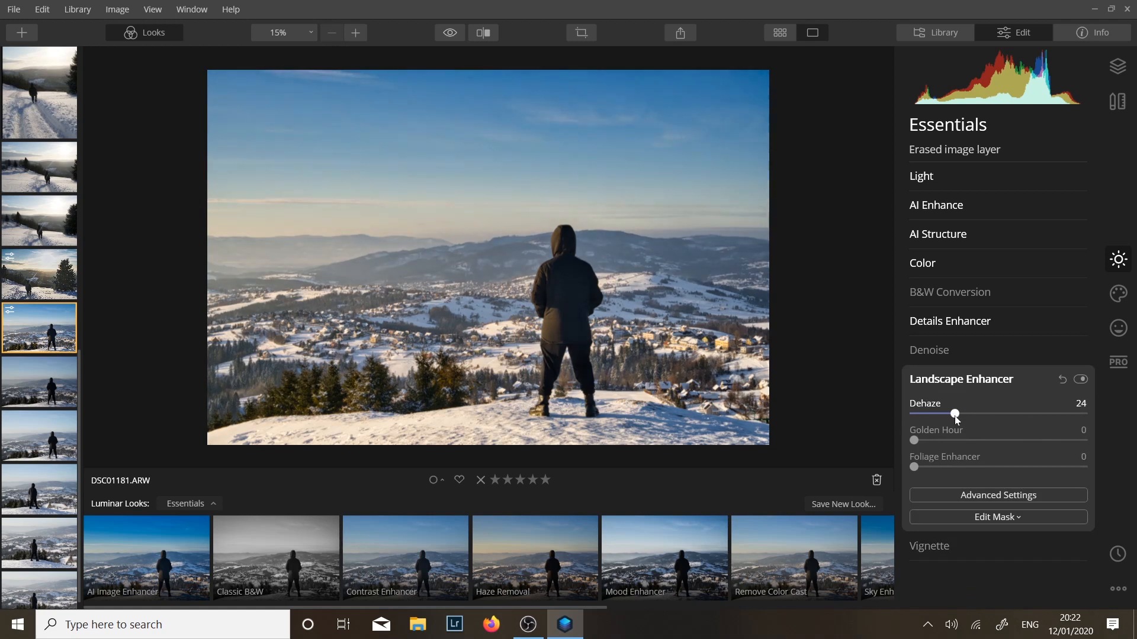
left_click_drag(954, 414, 958, 415)
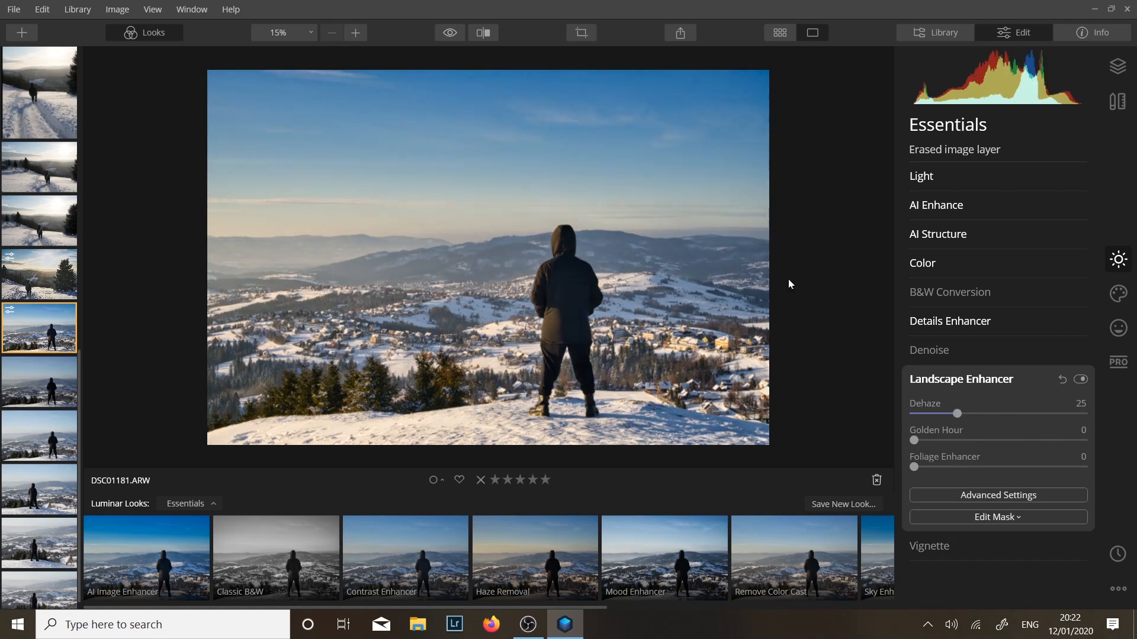
left_click(1118, 363)
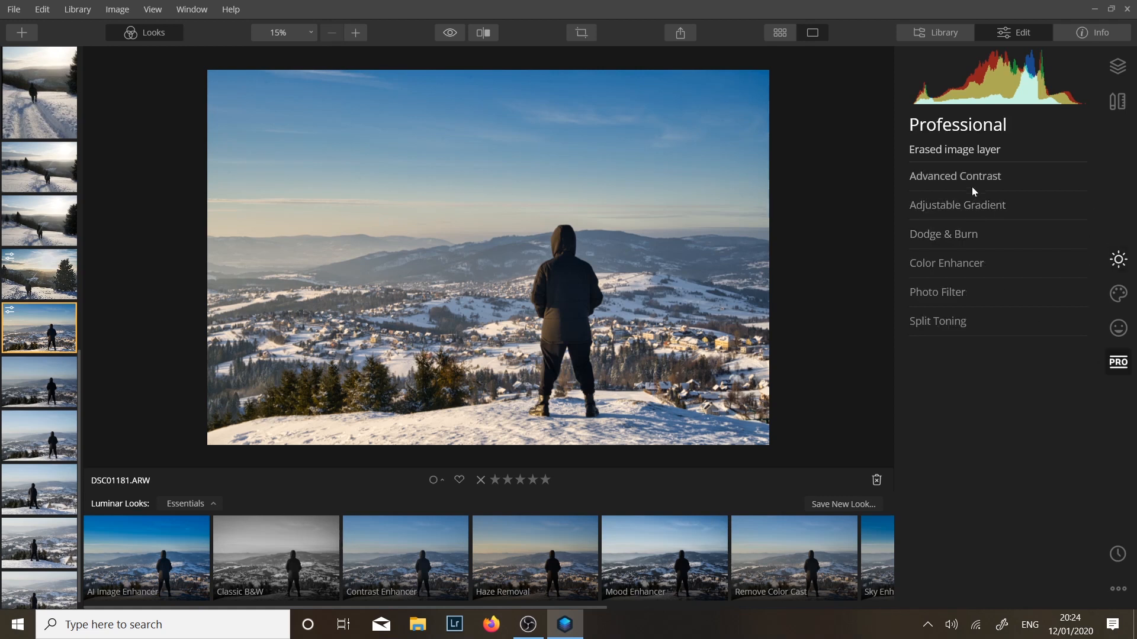
Step: Set Advanced Contrast Midtones Contrast to 50, then move on to the Creative tools
left_click(955, 175)
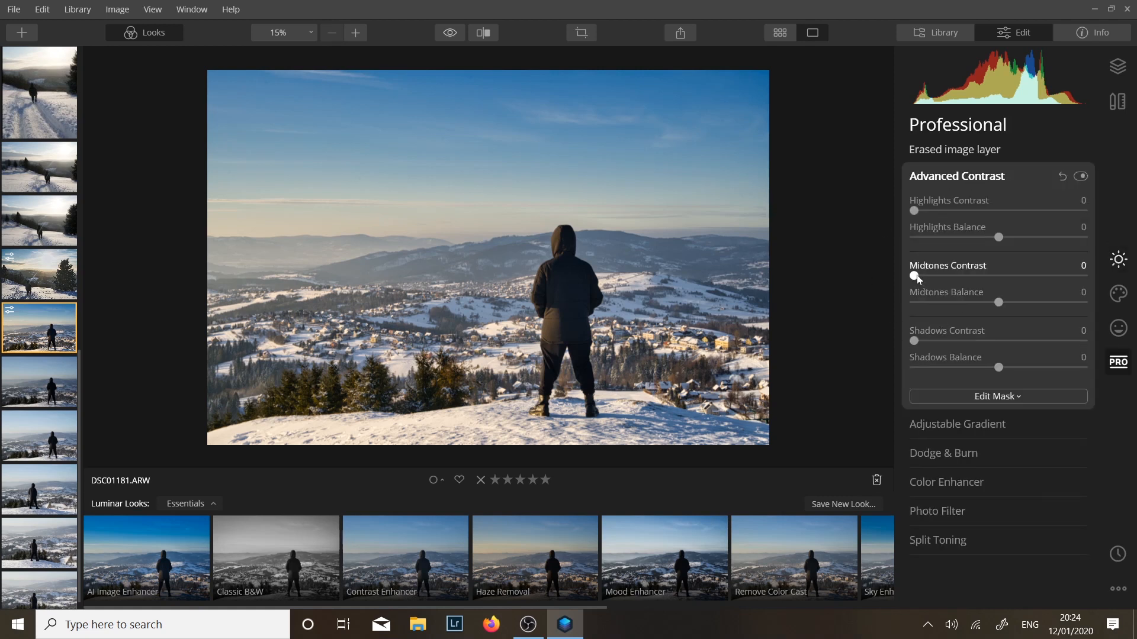
left_click_drag(915, 276, 999, 276)
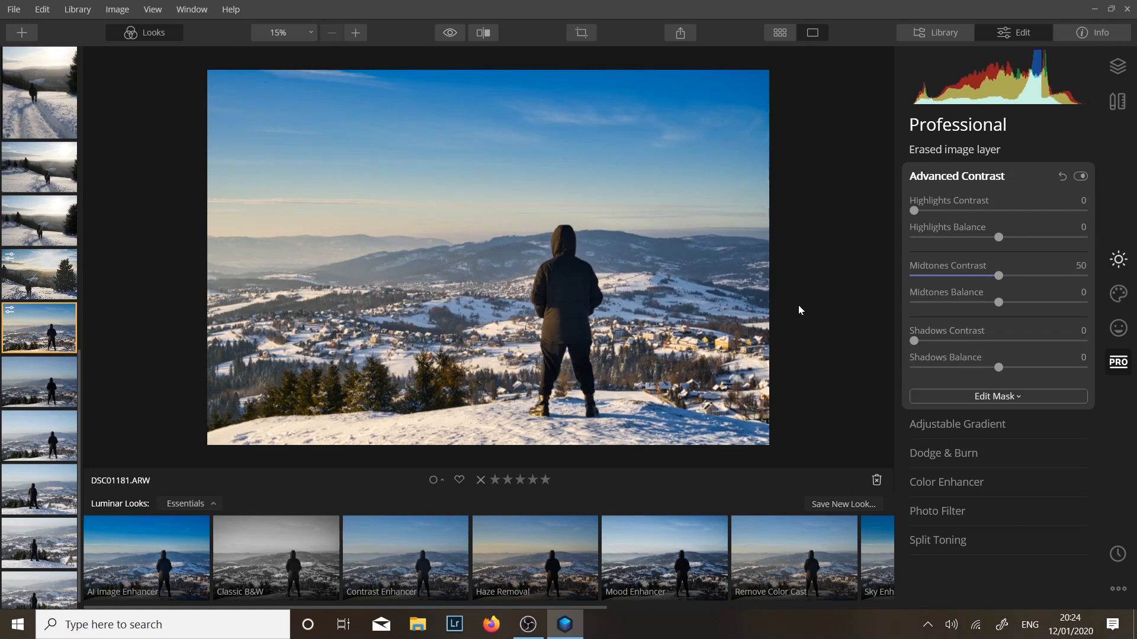
mouse_move(770, 246)
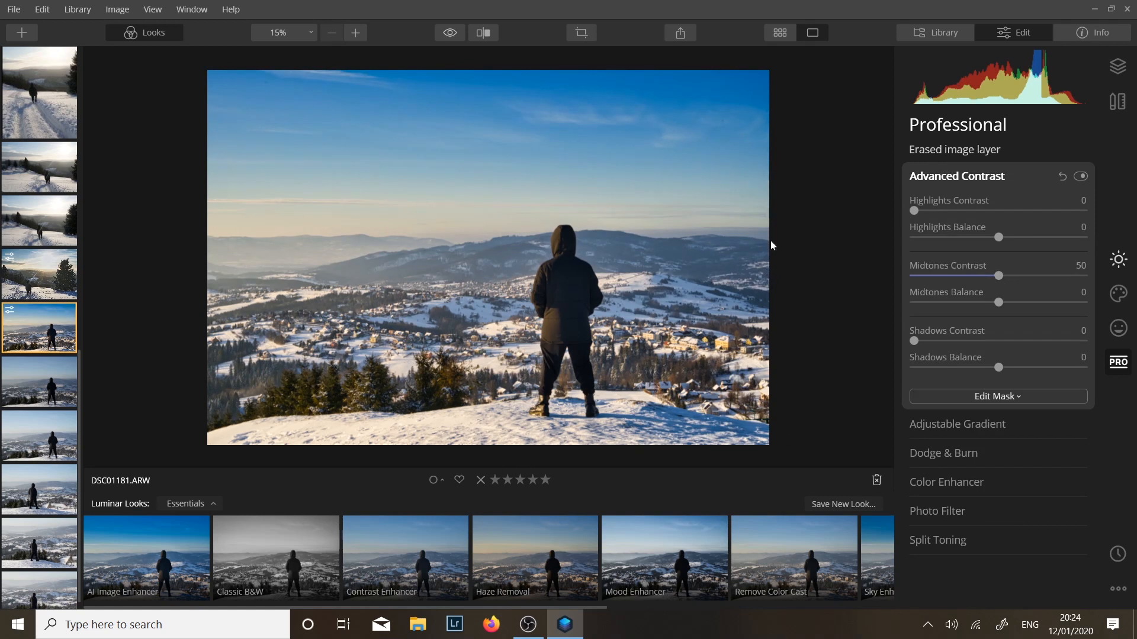
mouse_move(1116, 294)
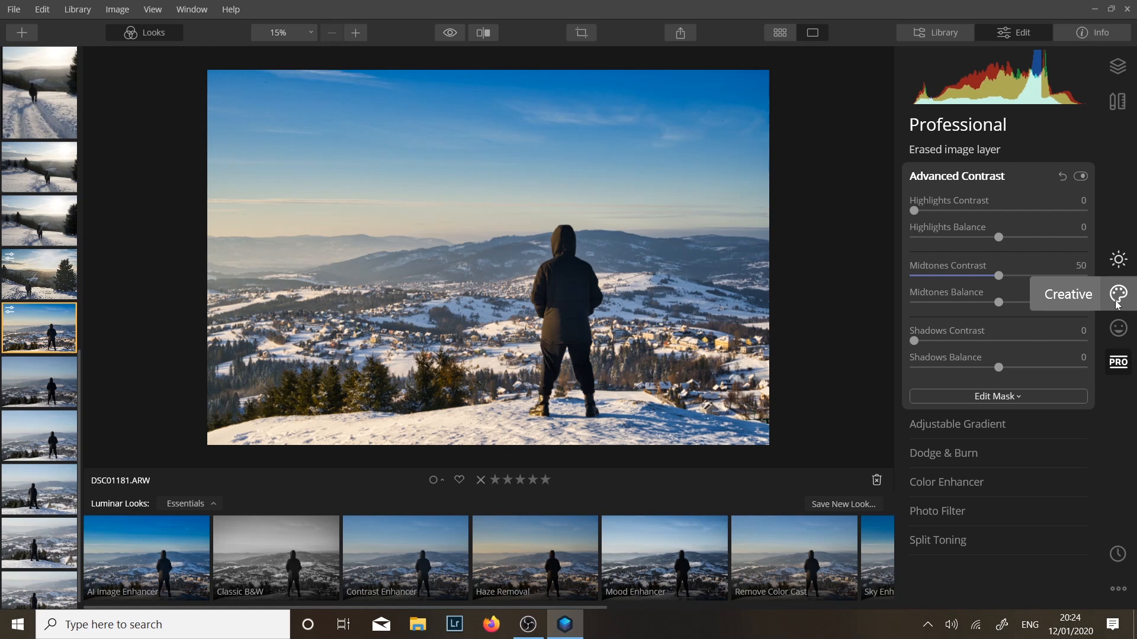
mouse_move(1022, 348)
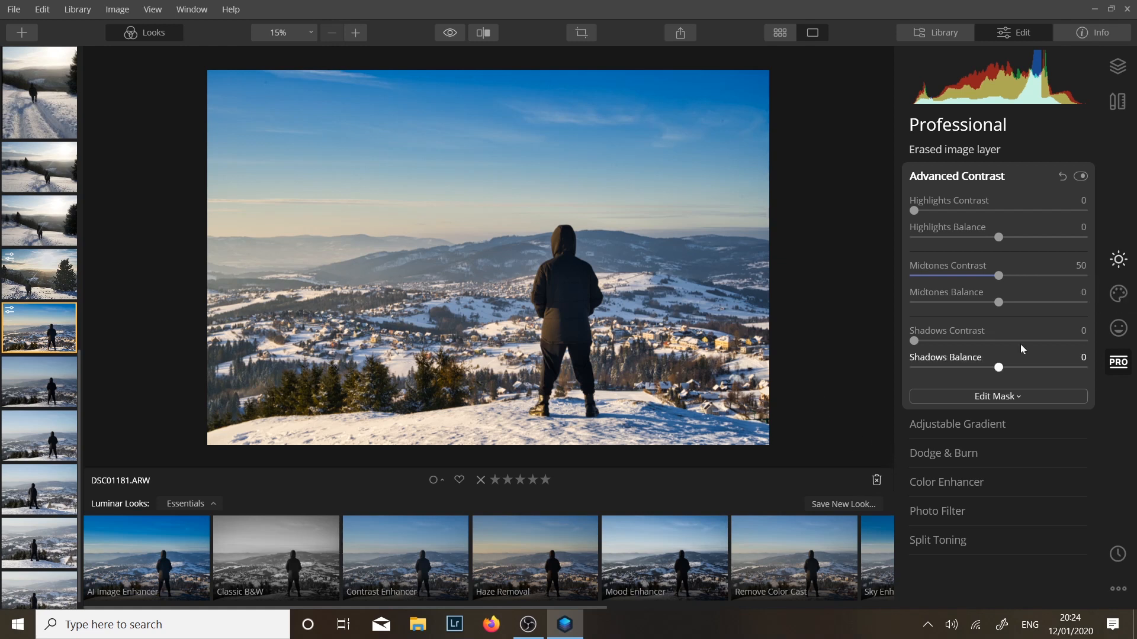
left_click(1117, 295)
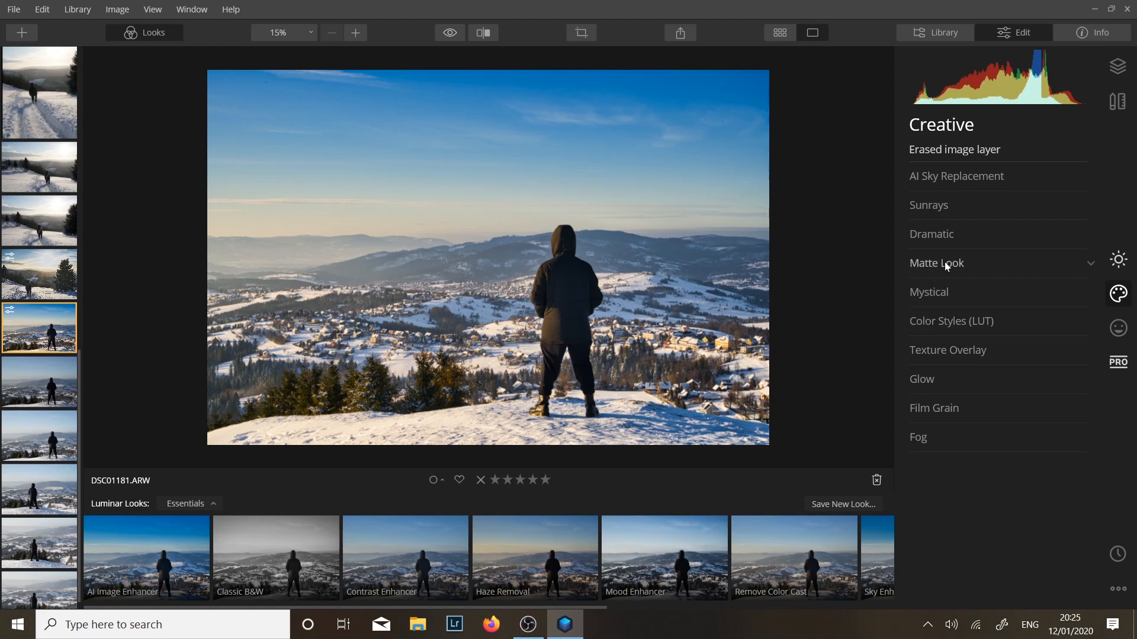
Step: Apply Matte Look at Amount 40, then try the Dramatic slider
left_click(935, 263)
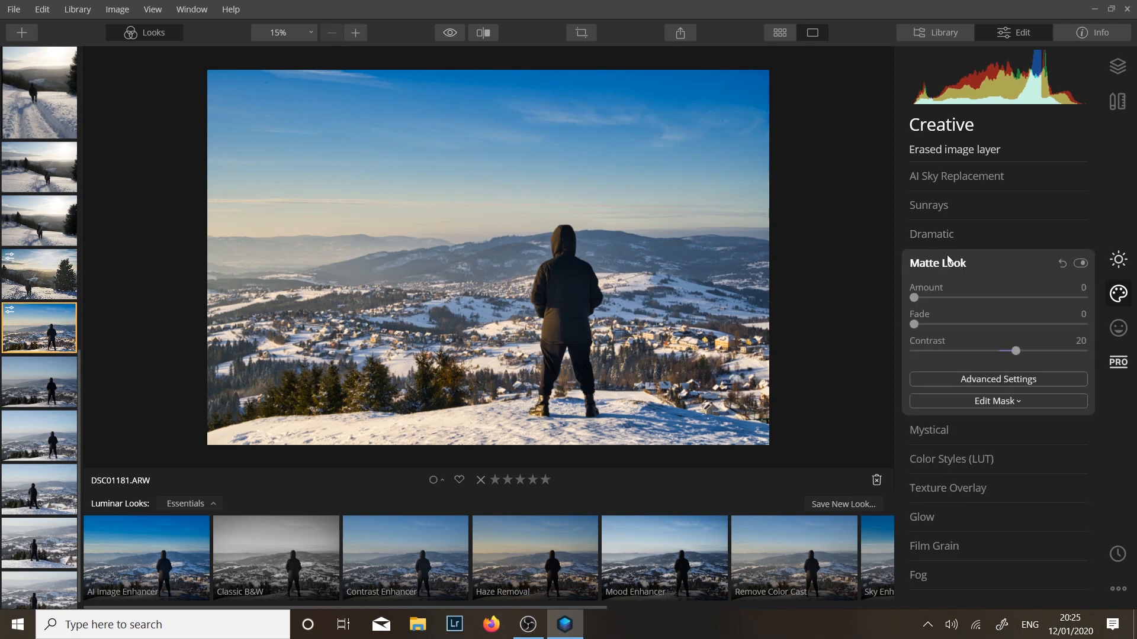
left_click_drag(914, 297, 970, 297)
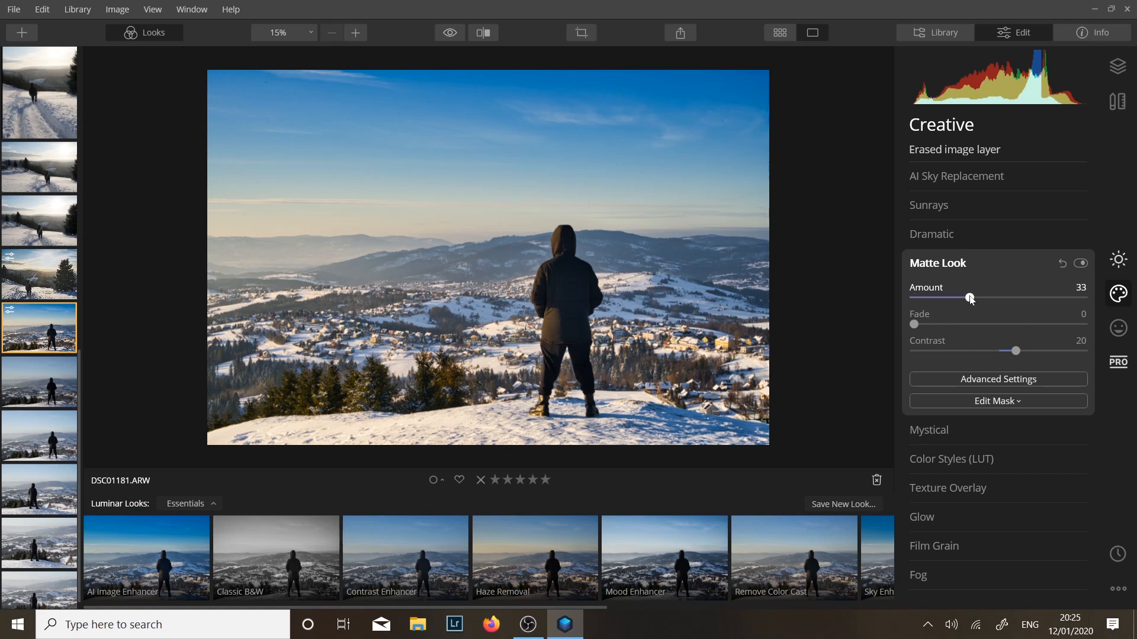
left_click_drag(969, 299, 982, 299)
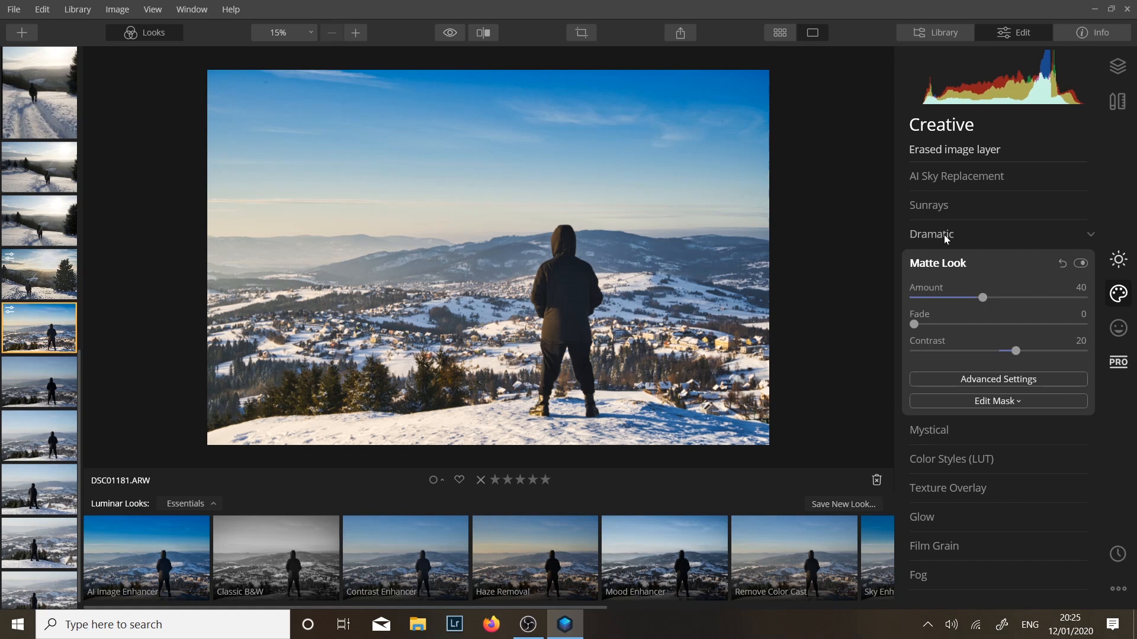
left_click(932, 233)
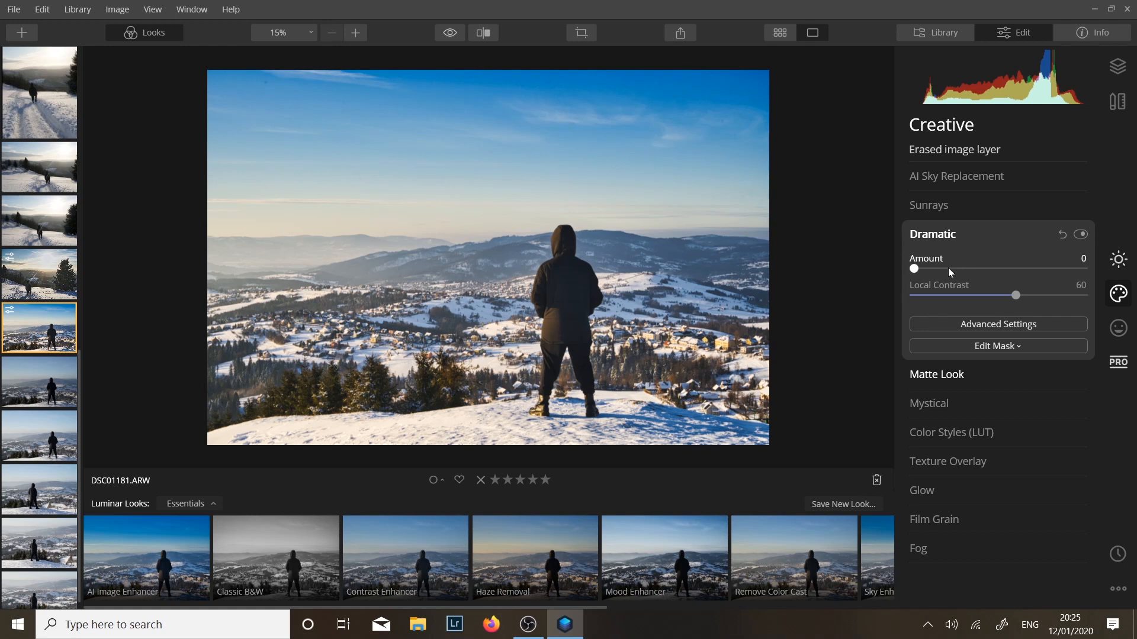
mouse_move(935, 274)
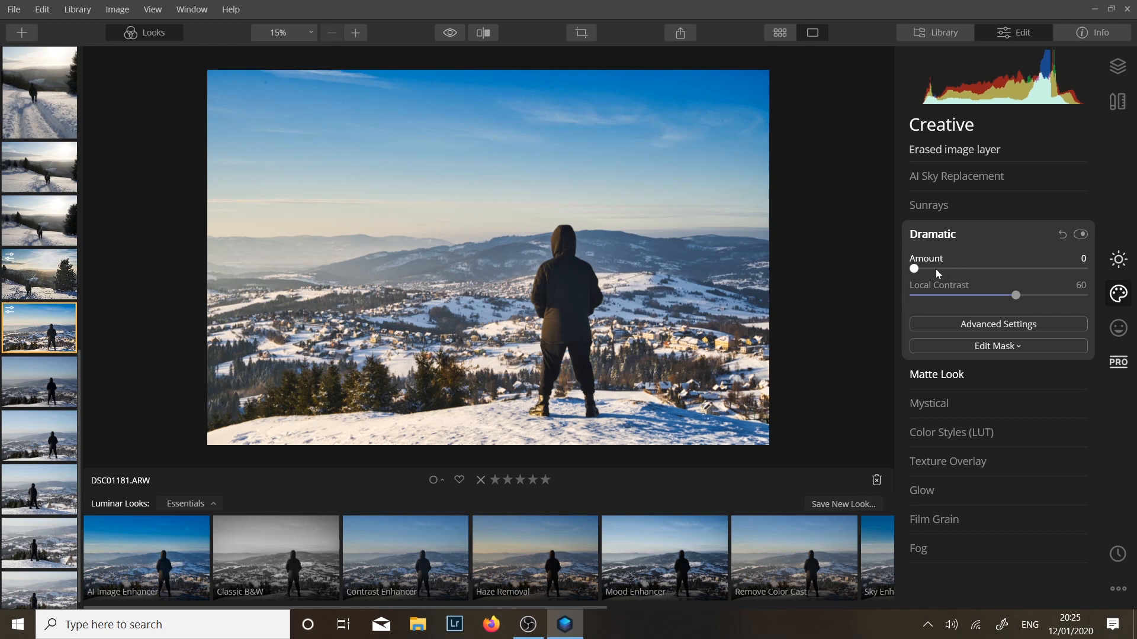
left_click_drag(914, 269, 955, 269)
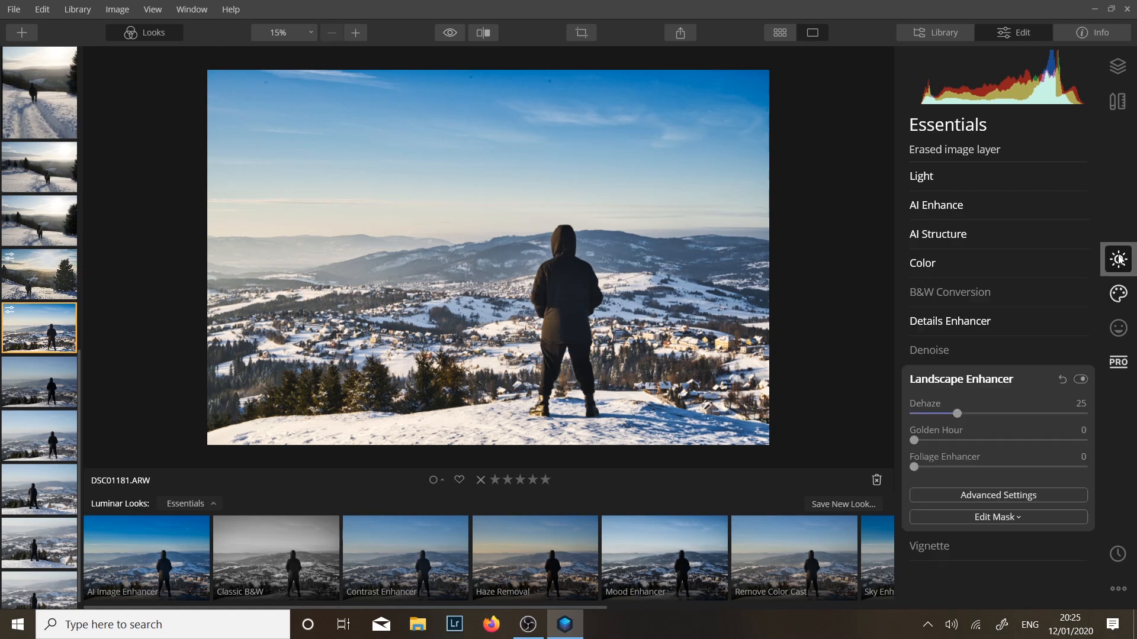
Step: In Color's per-color HSL controls, shift the green hue to 29
left_click(922, 263)
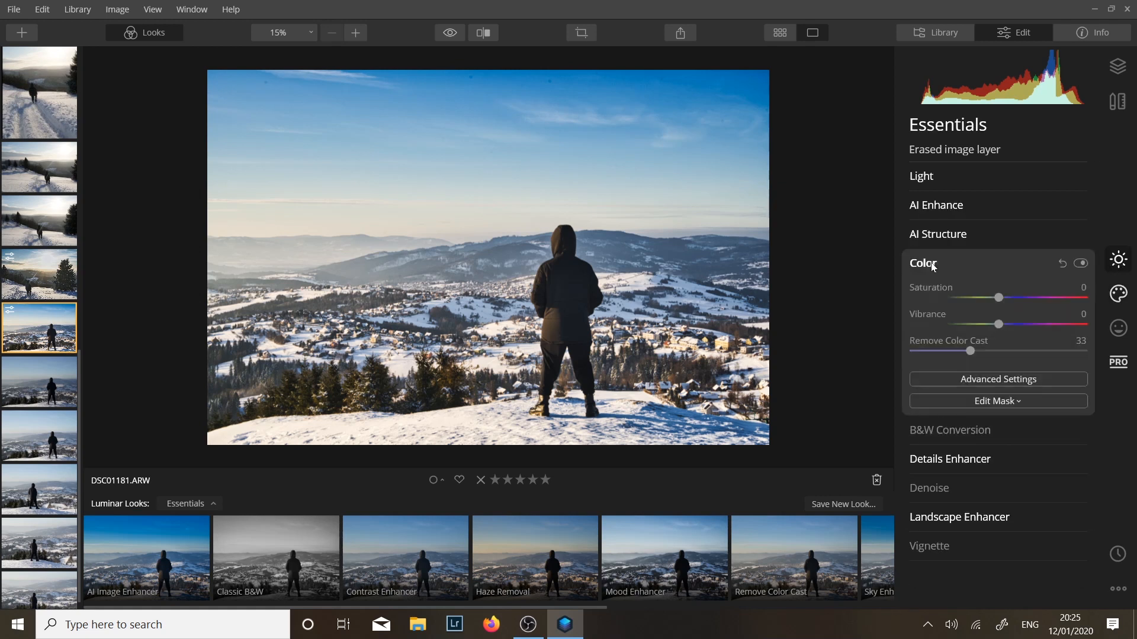
left_click(997, 379)
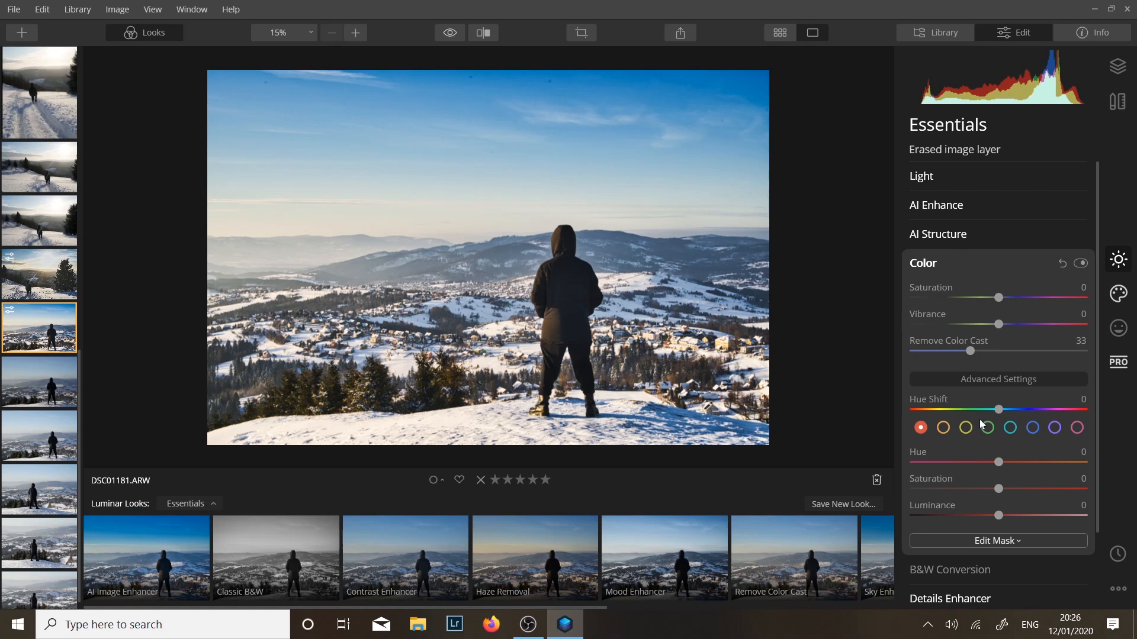
left_click(986, 427)
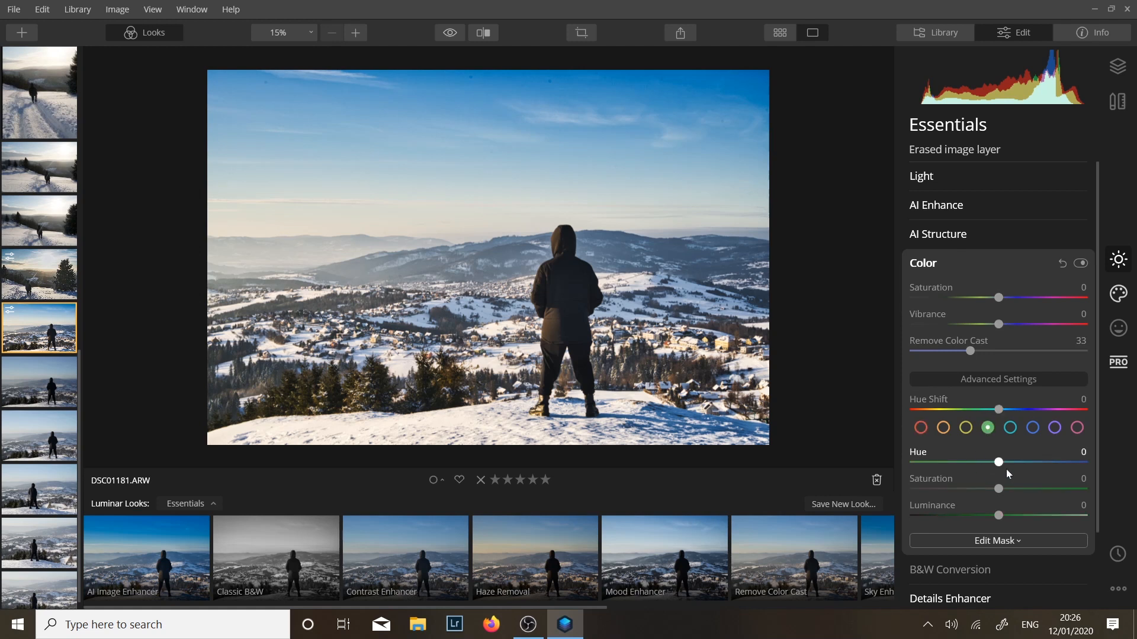
left_click_drag(998, 461, 1023, 462)
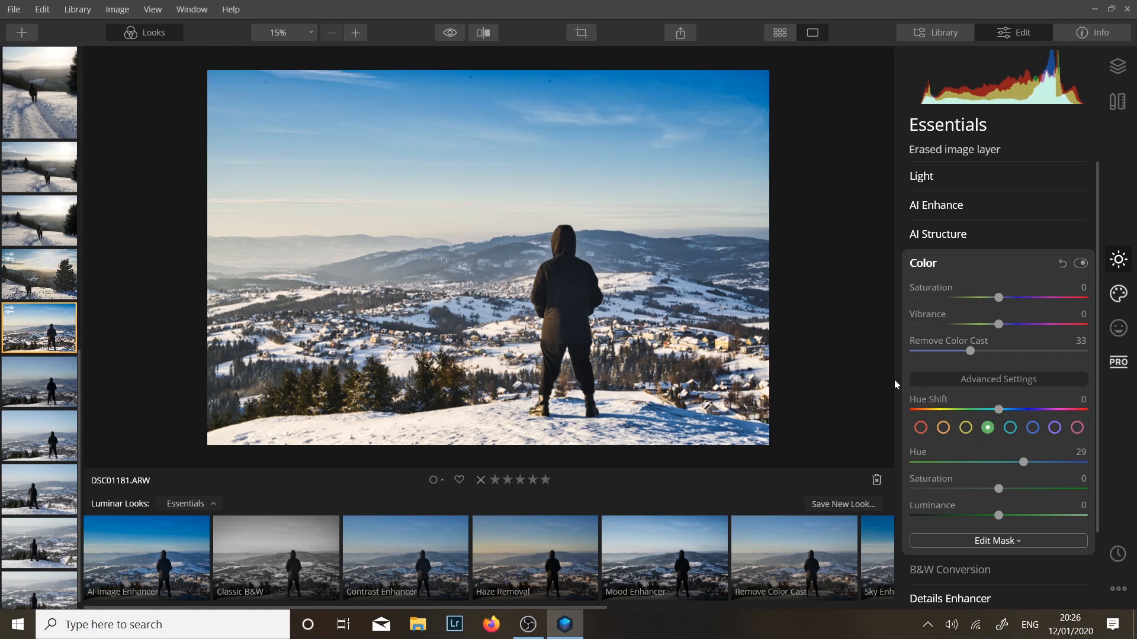
mouse_move(893, 390)
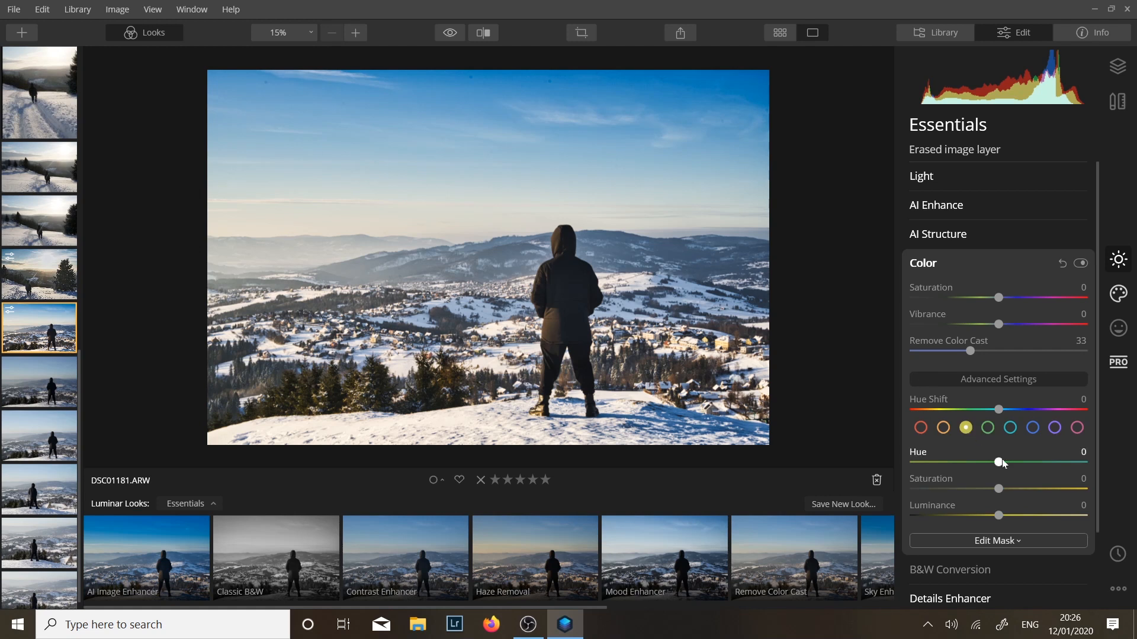
Step: Shift the yellow hue to 30 and nudge the orange hue to about -5
left_click_drag(999, 463, 1023, 463)
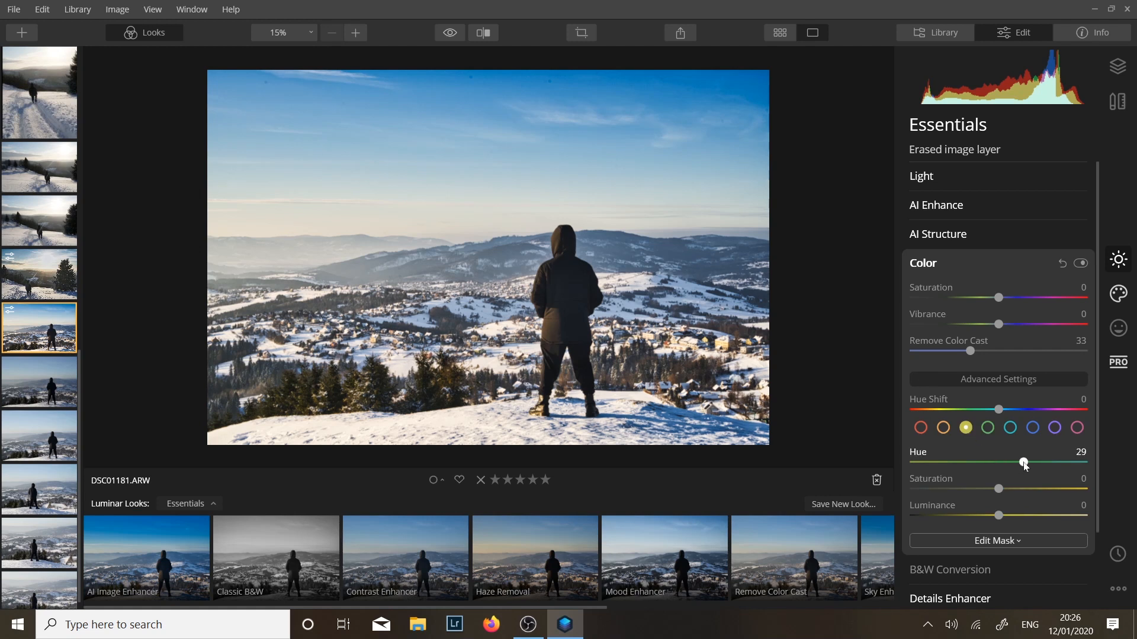
left_click_drag(1022, 462, 1023, 463)
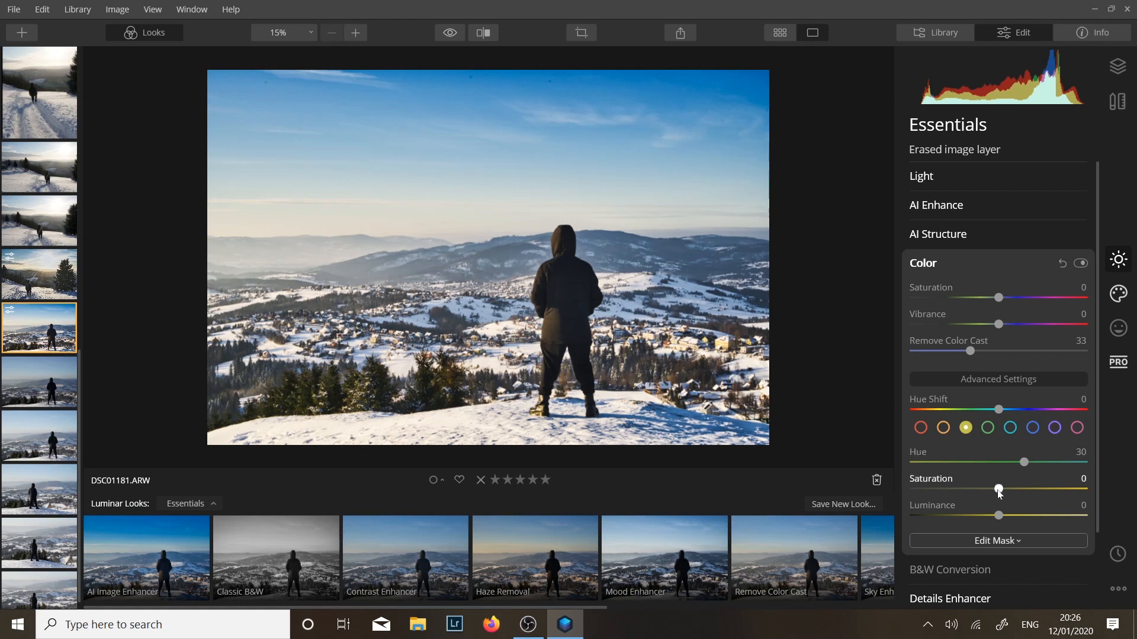
left_click_drag(998, 490, 987, 490)
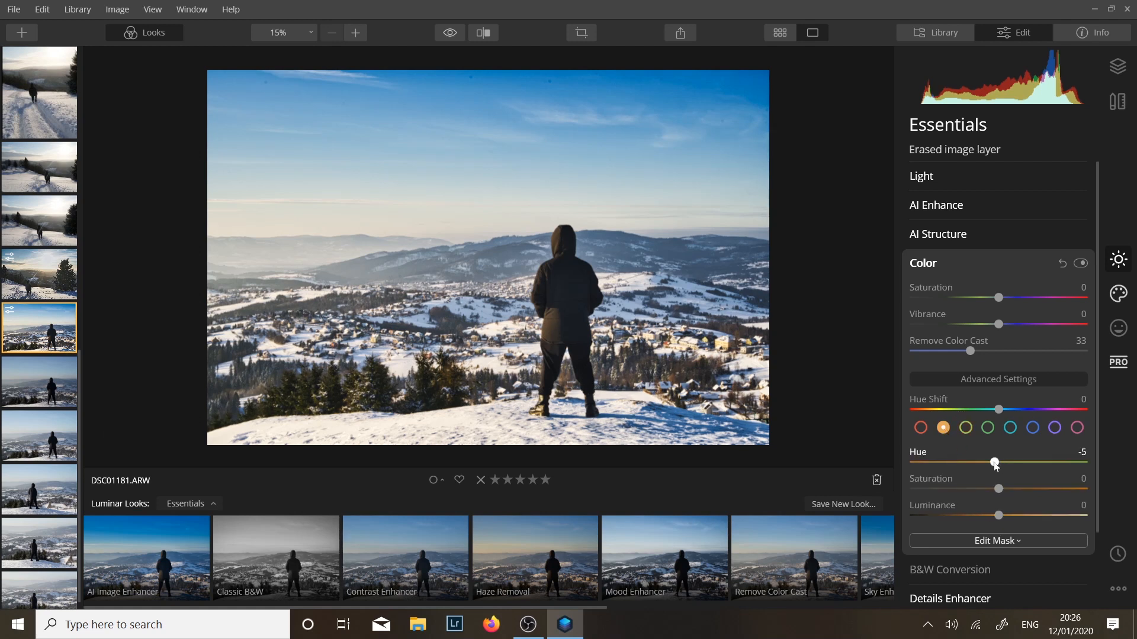
Step: Push orange hue to -15, then set blue Luminance 34 and Saturation -10
left_click_drag(994, 463, 985, 463)
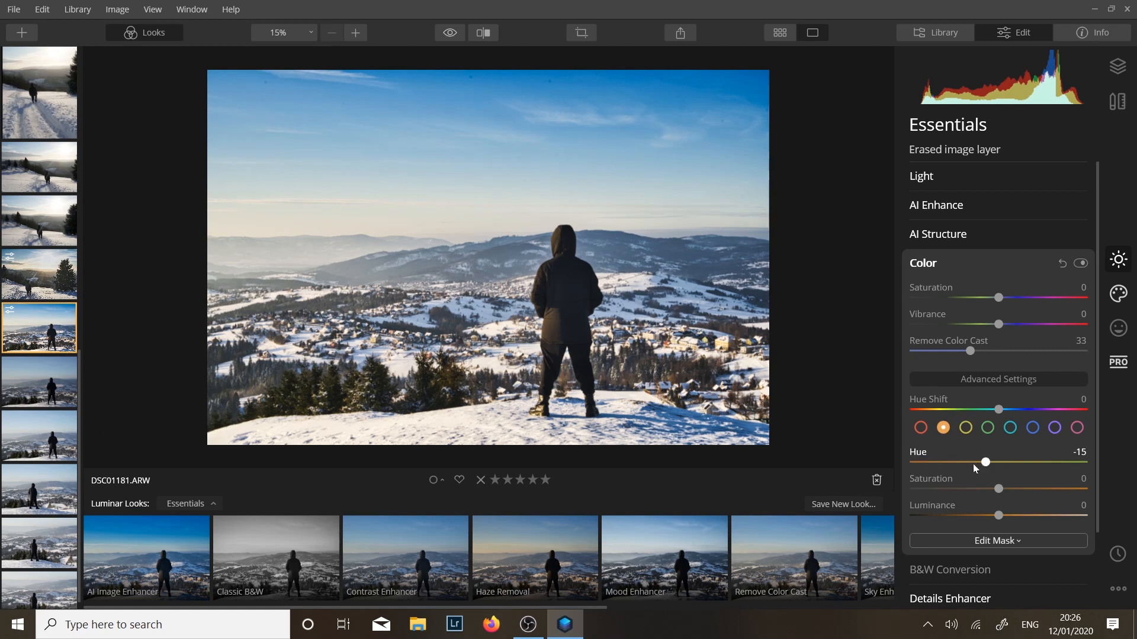
left_click_drag(998, 491, 994, 490)
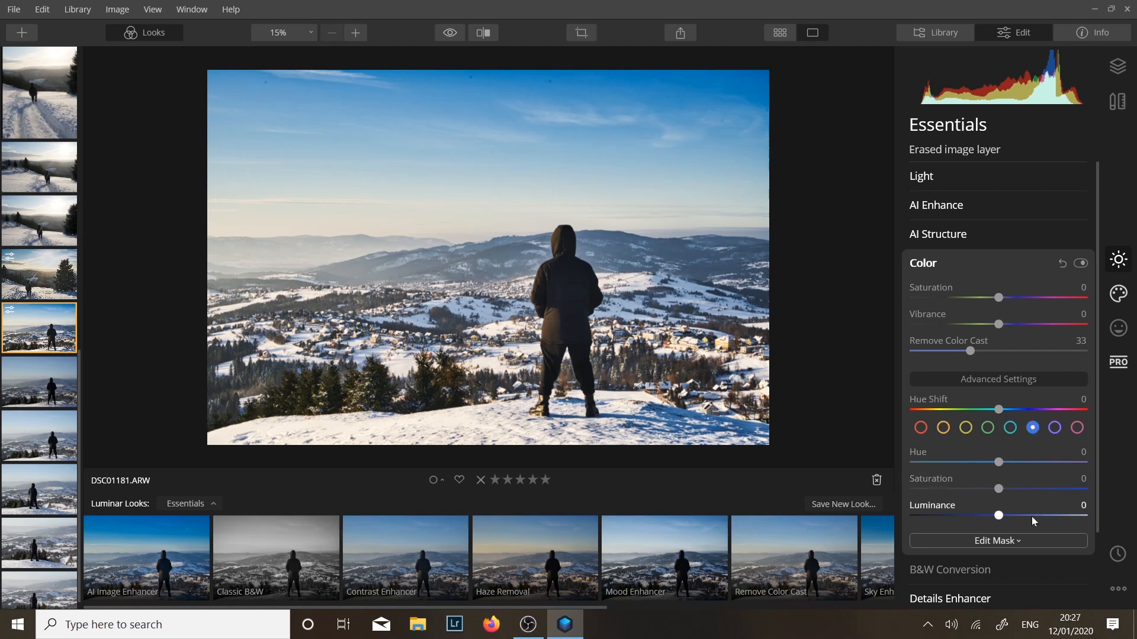
left_click_drag(998, 515, 1027, 515)
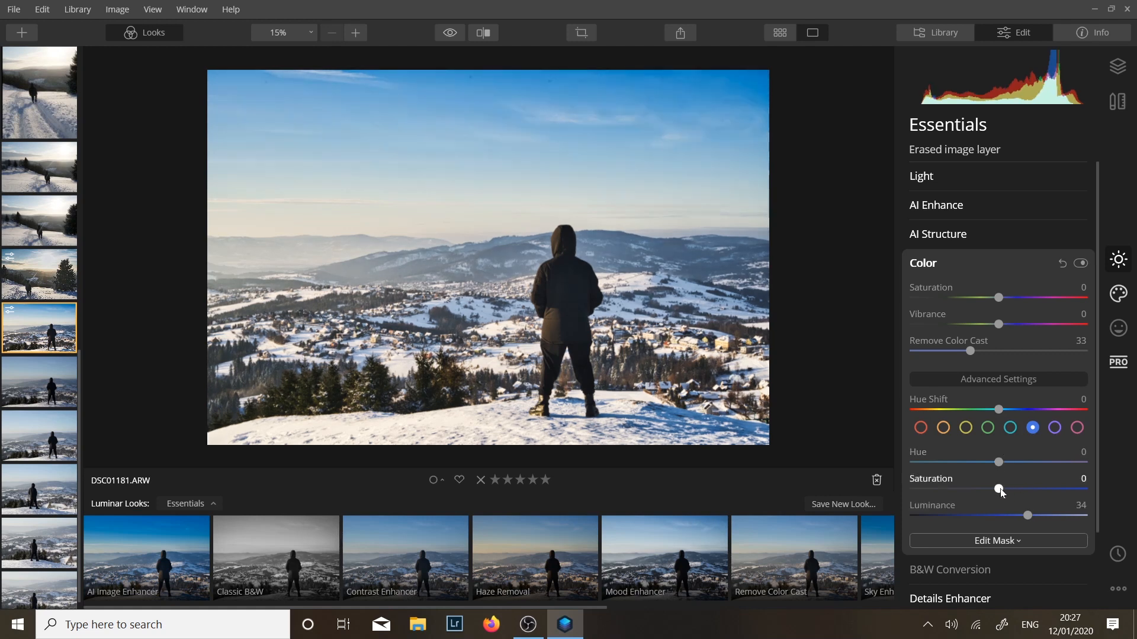
left_click_drag(999, 489, 990, 489)
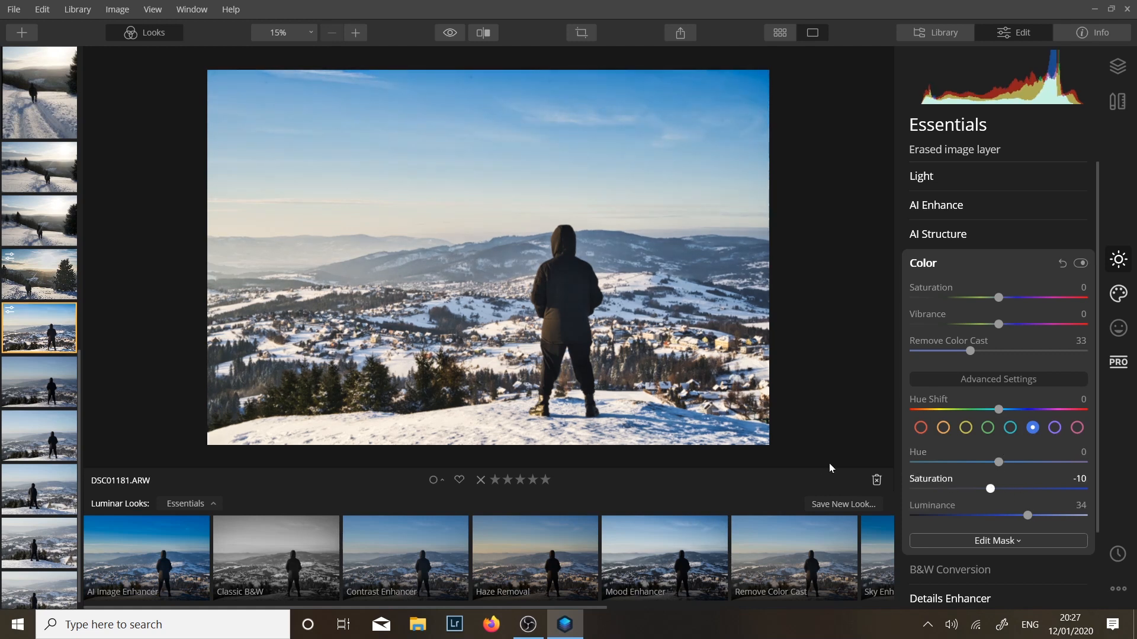